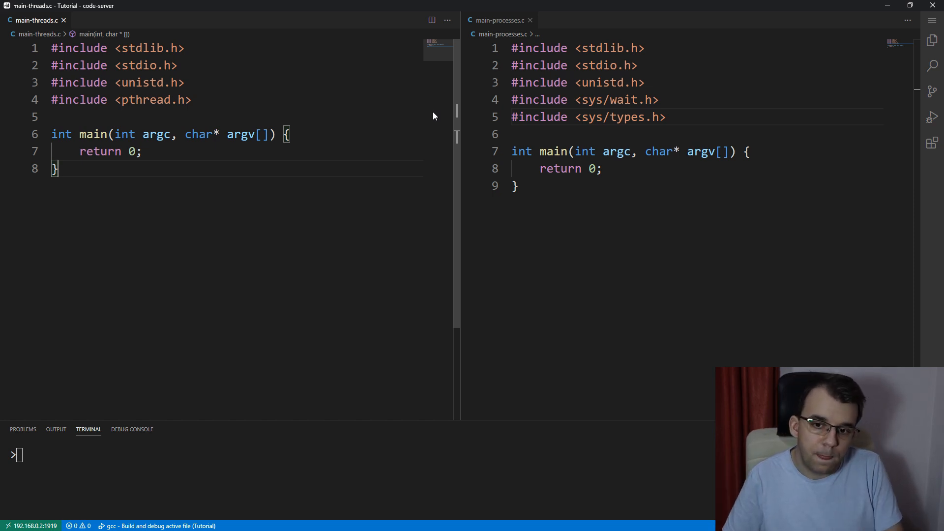
- In main-processes.c fork into pid, return on fork failure, and have the parent wait(NULL)
left_click(747, 152)
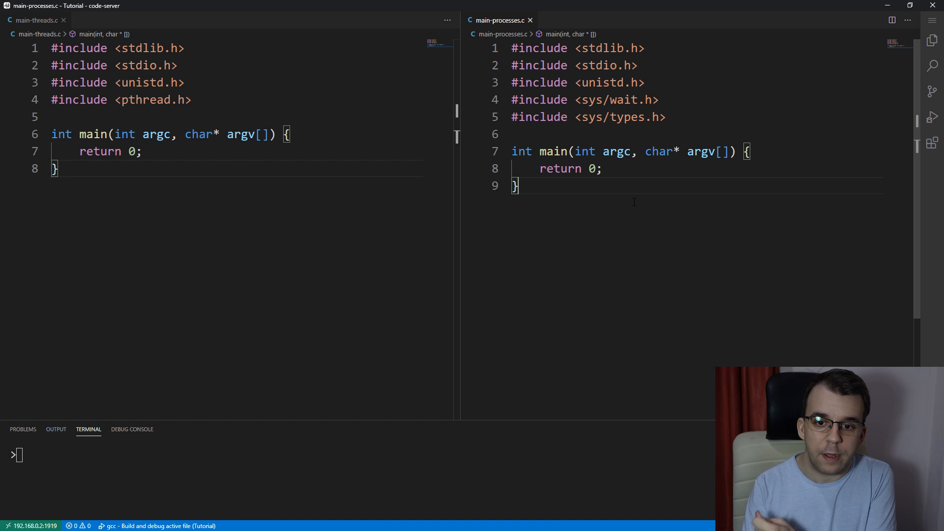
mouse_move(445, 177)
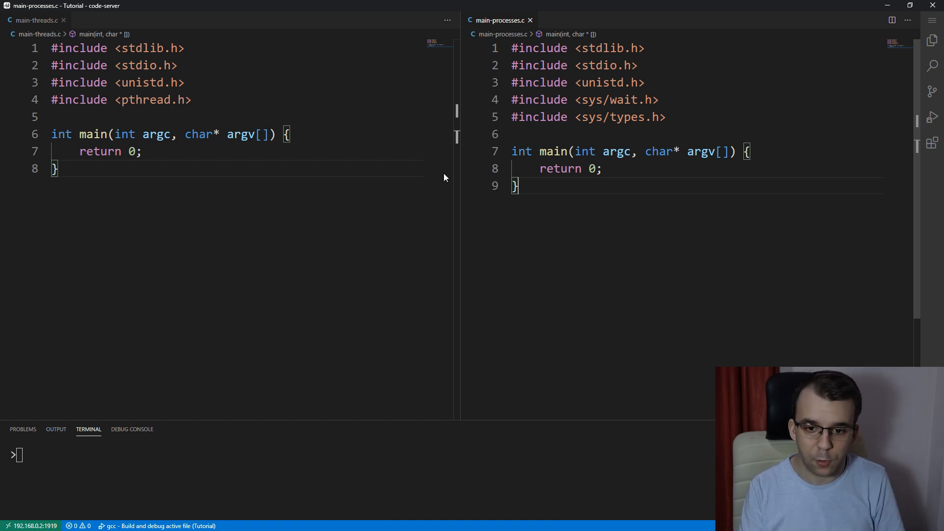
mouse_move(429, 179)
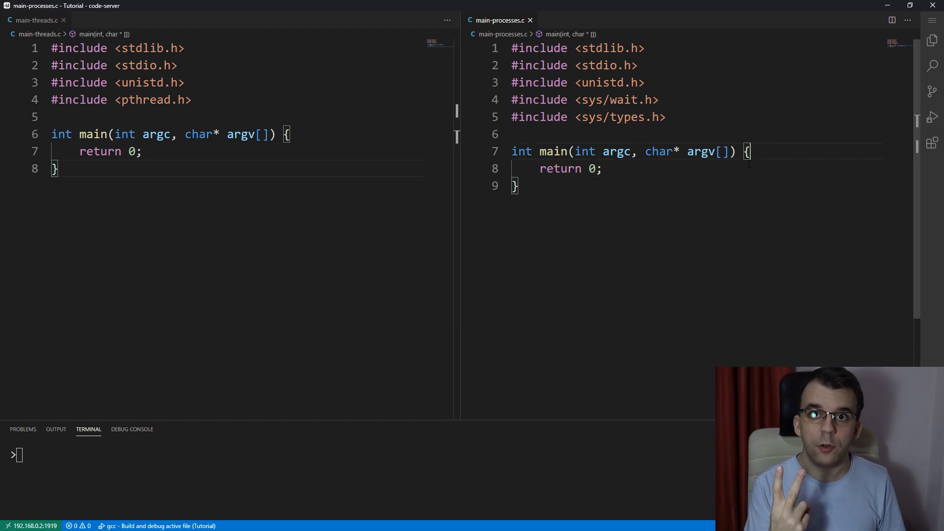
key("Enter")
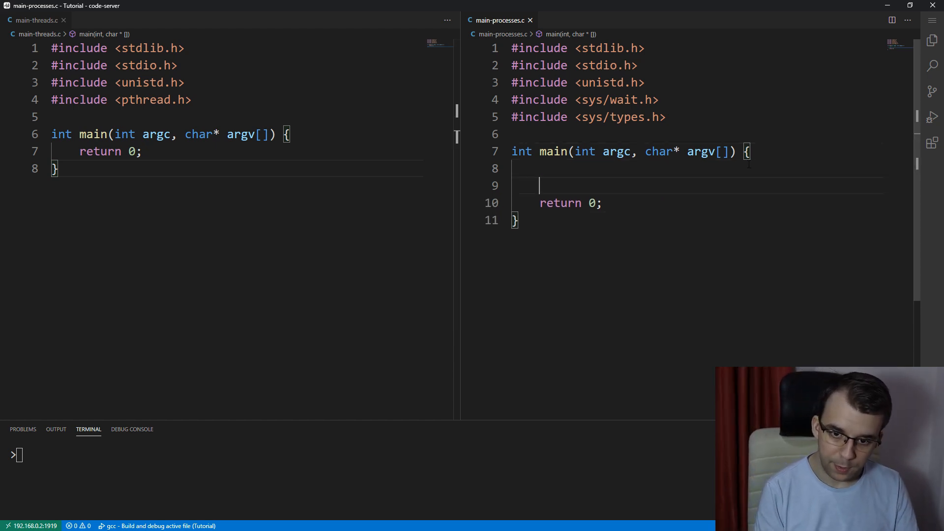
type("int fo")
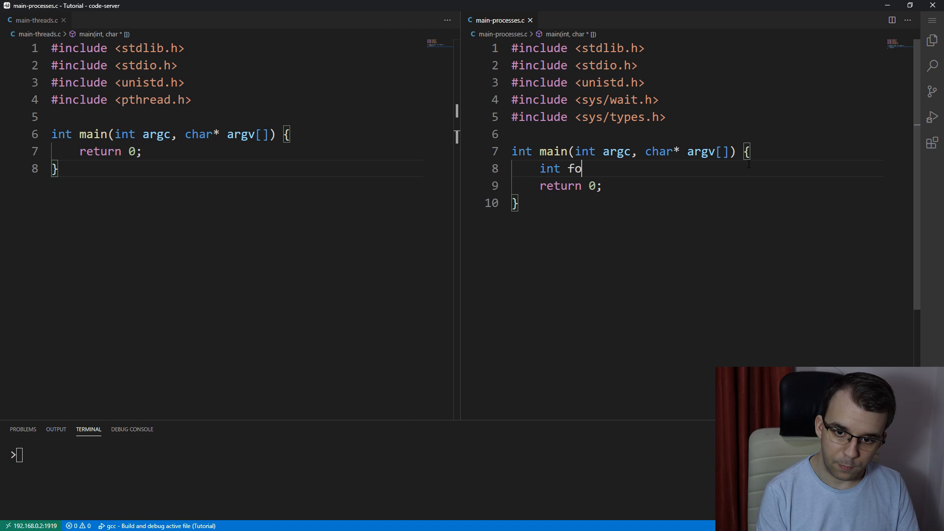
type("pid = fork()")
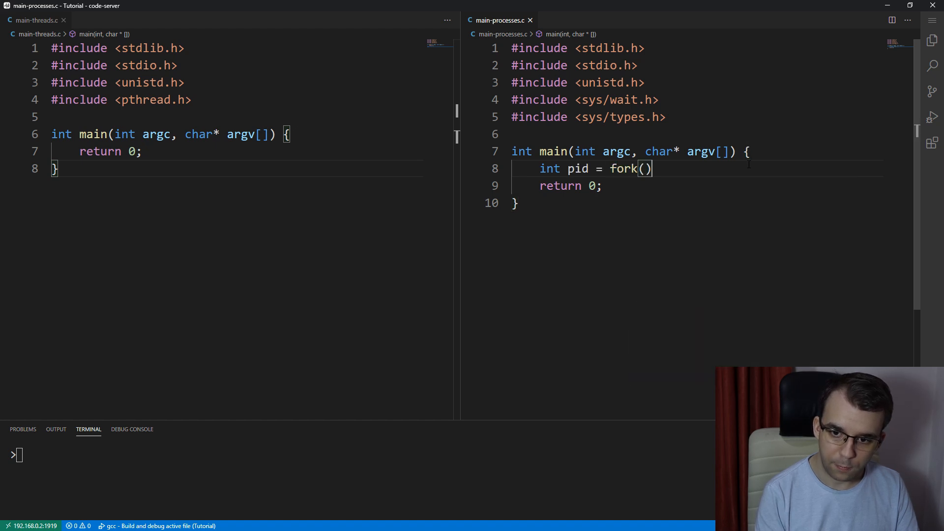
type("if (pid == -1) {")
type("return 1;")
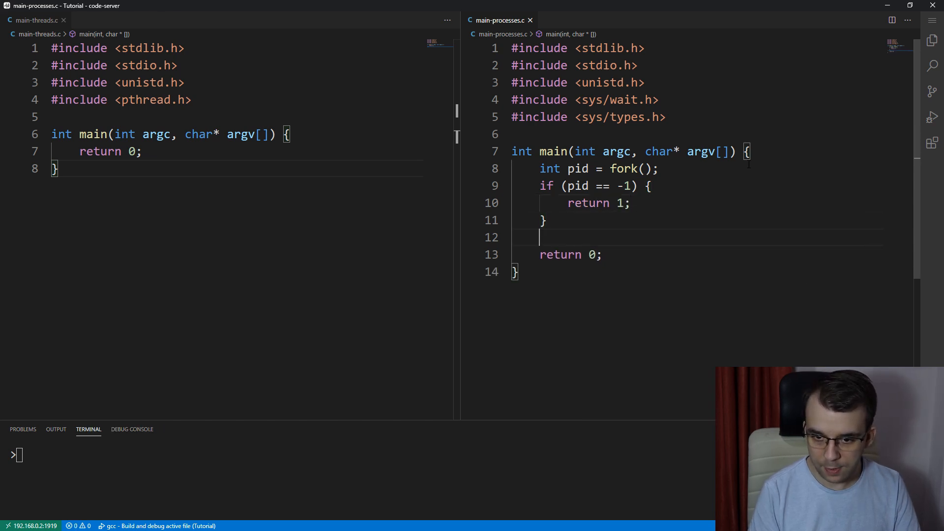
key("Enter")
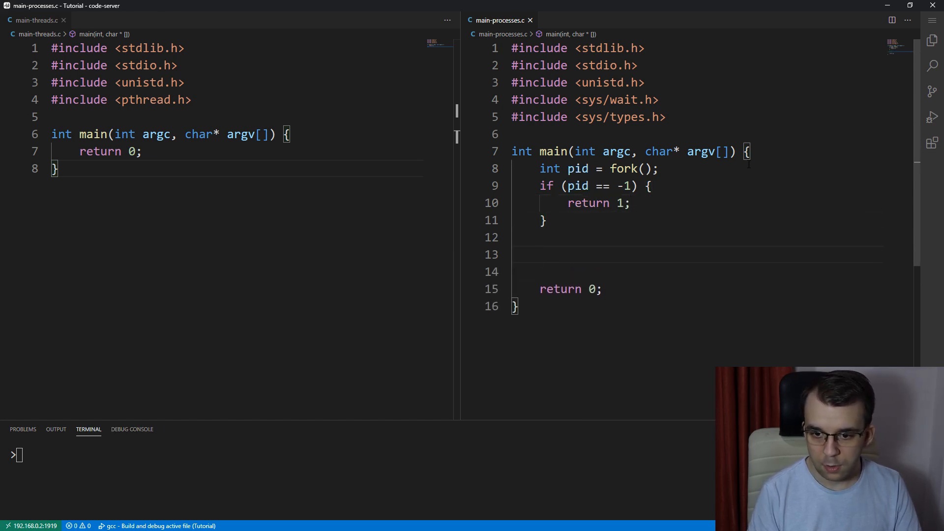
type("if (pid != 0) {")
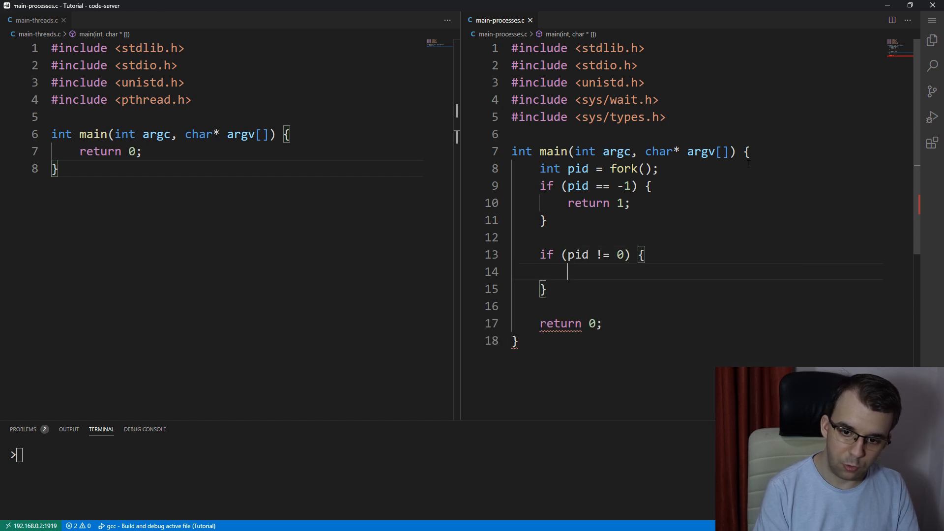
type("wait(NUY")
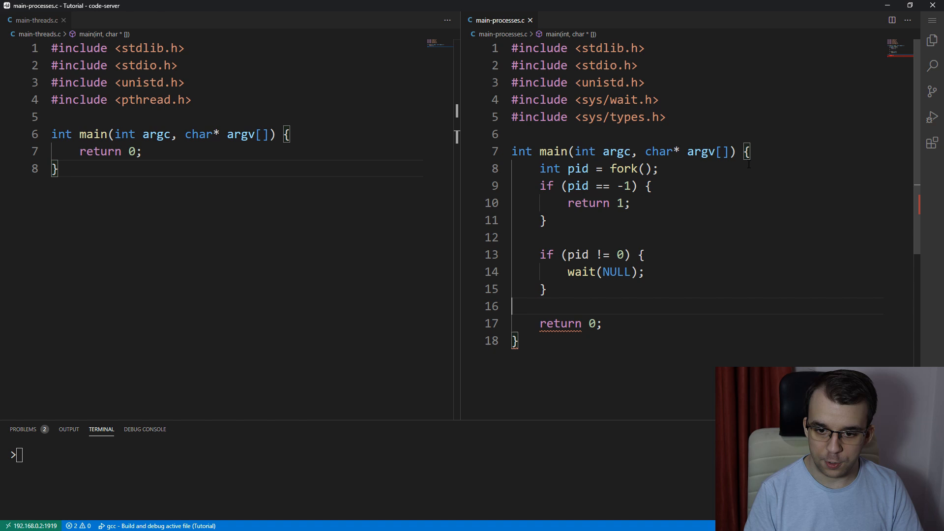
key("Backspace")
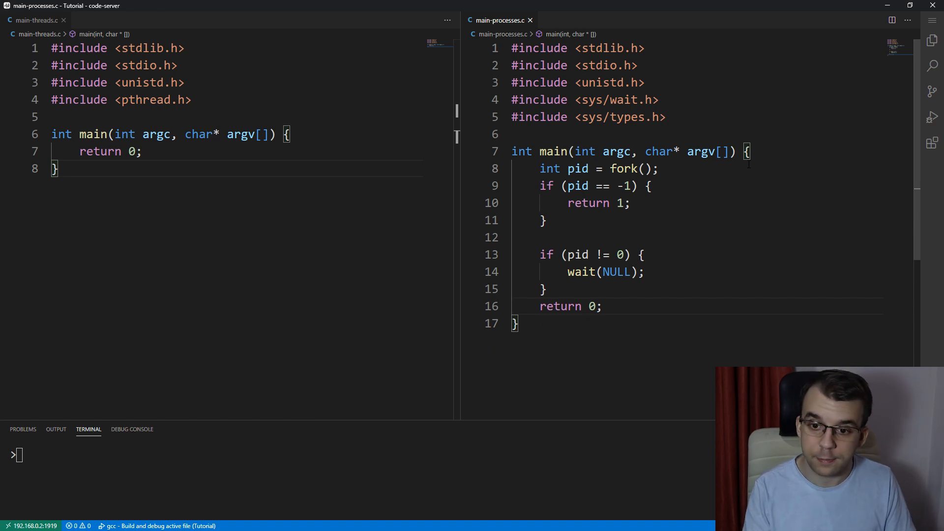
- Add a printf of "Hello from processes" before the parent check
left_click(542, 237)
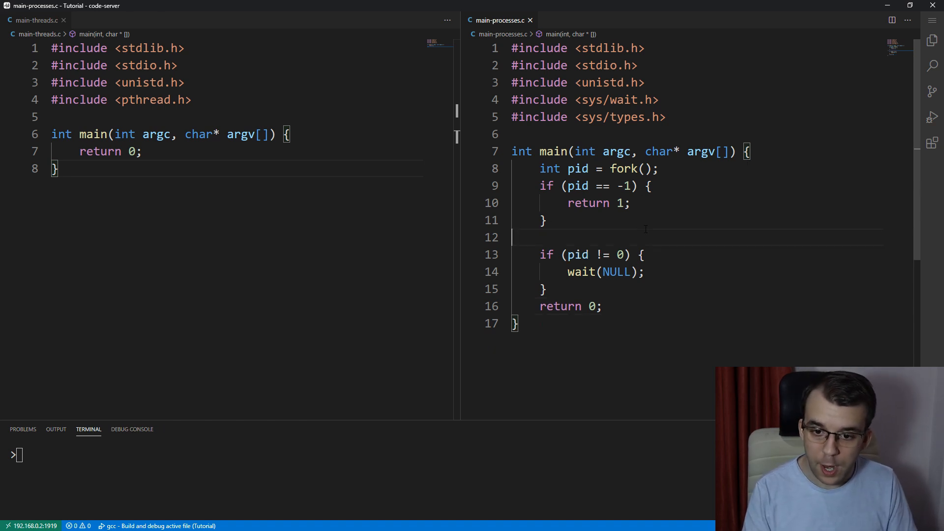
type("printf(\"Hello")
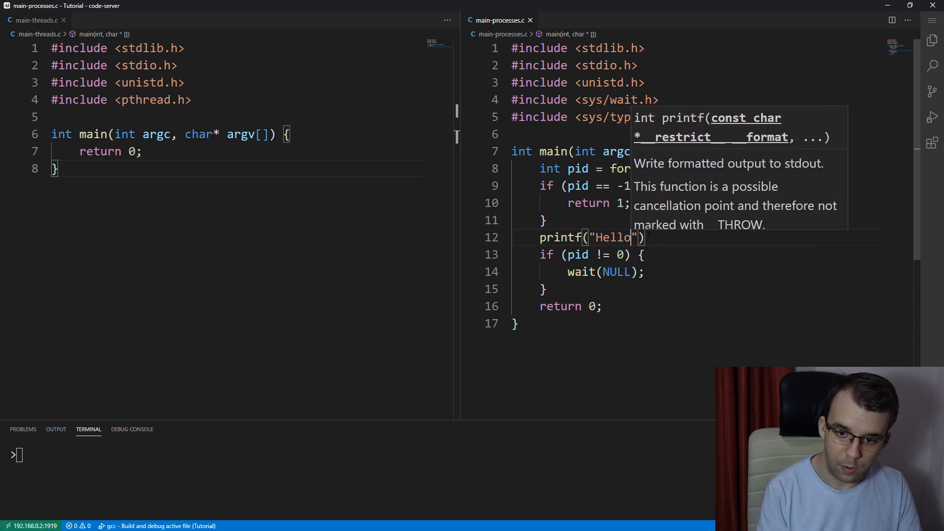
type("from processes\\n")
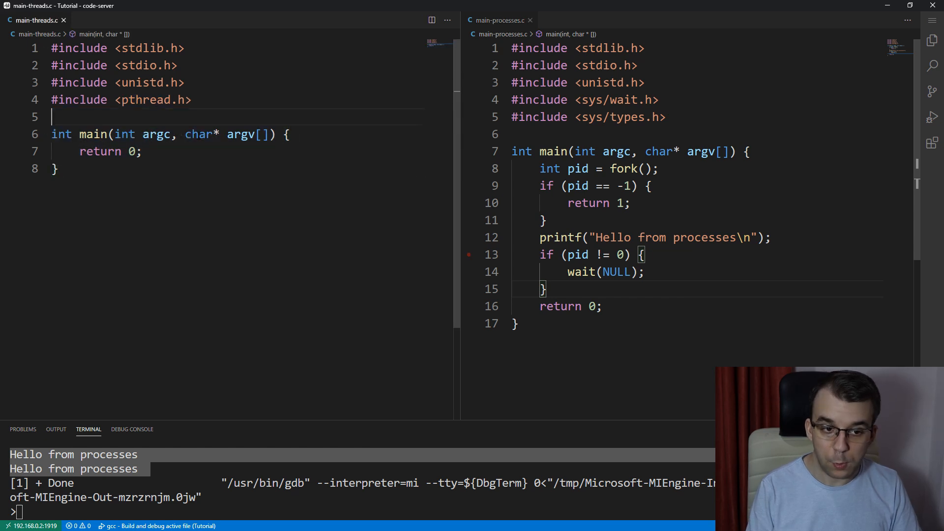
- Write a void* routine() that prints "Hello from threads"
type("void")
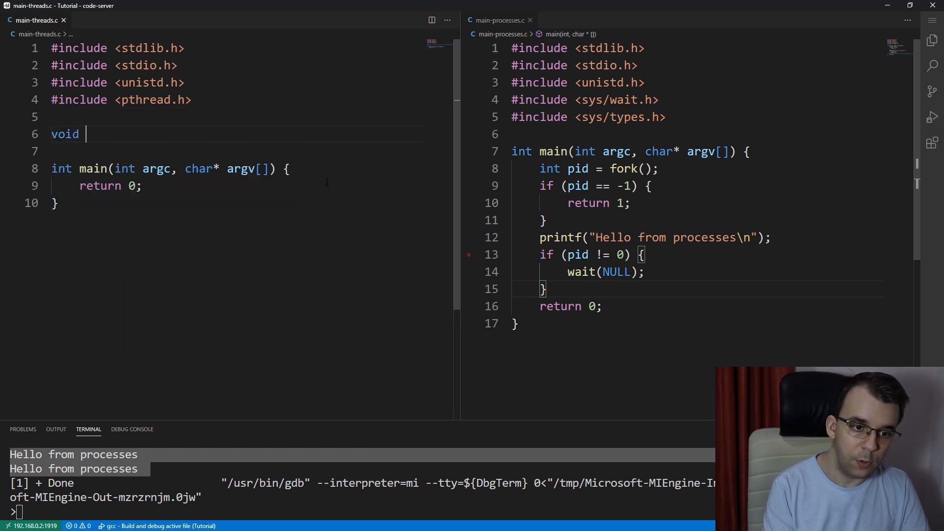
type("*")
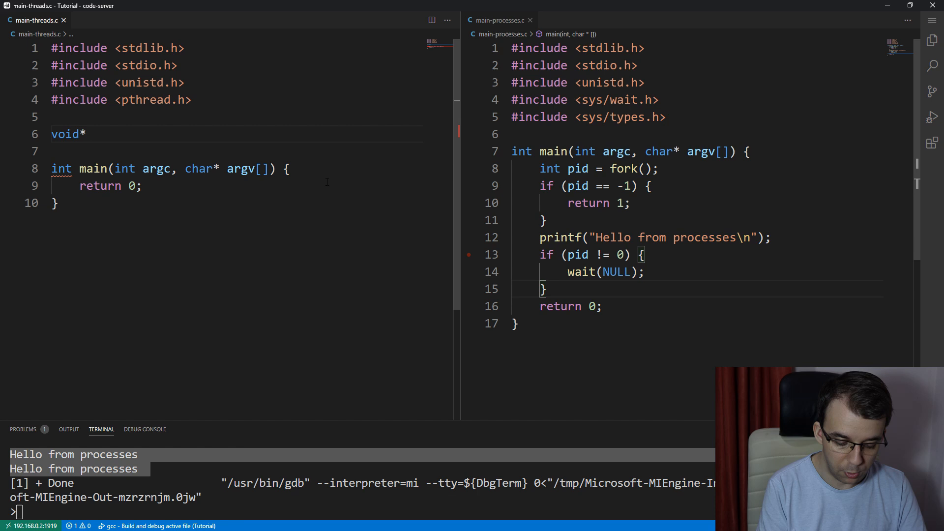
type("routine()")
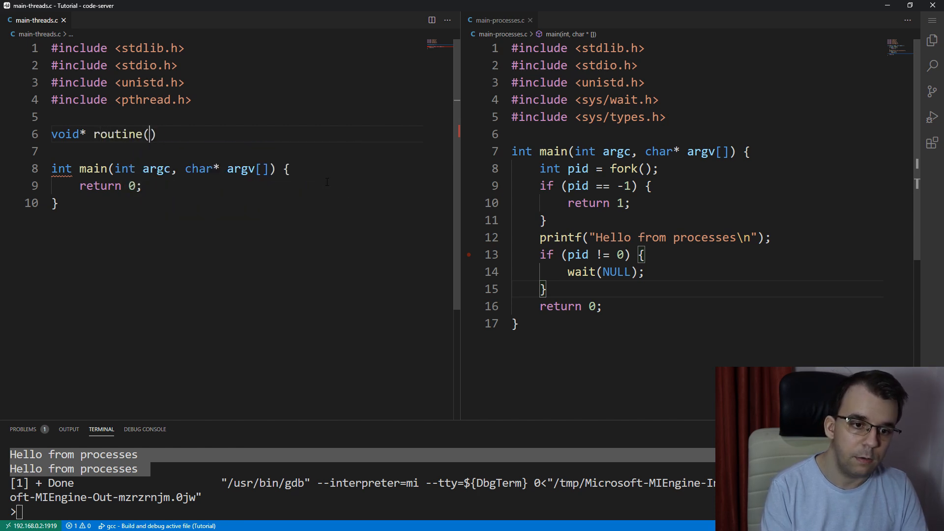
type("{")
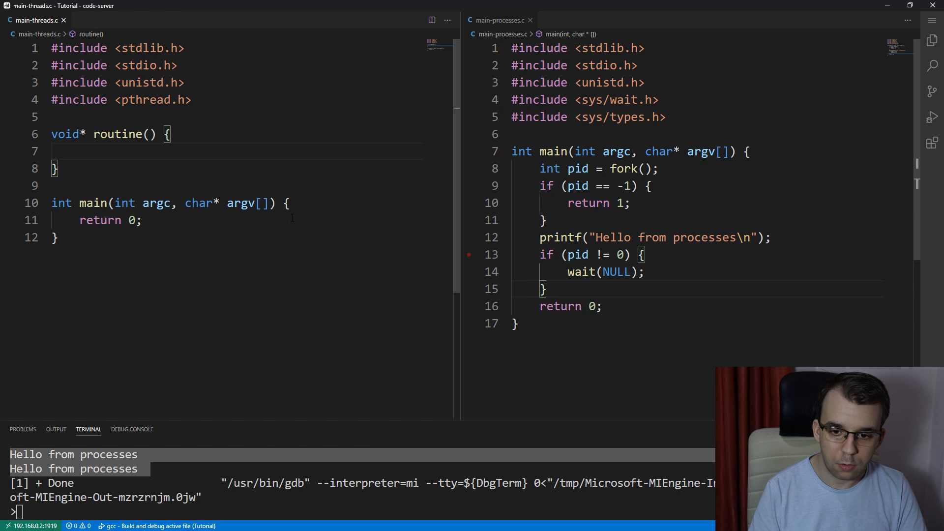
type("printf(\"\")")
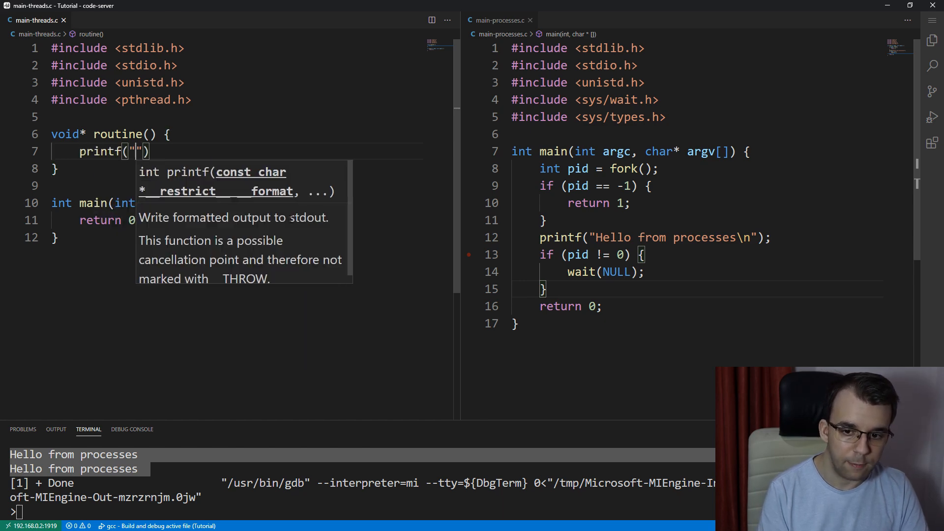
type("Hello from threads\\n")
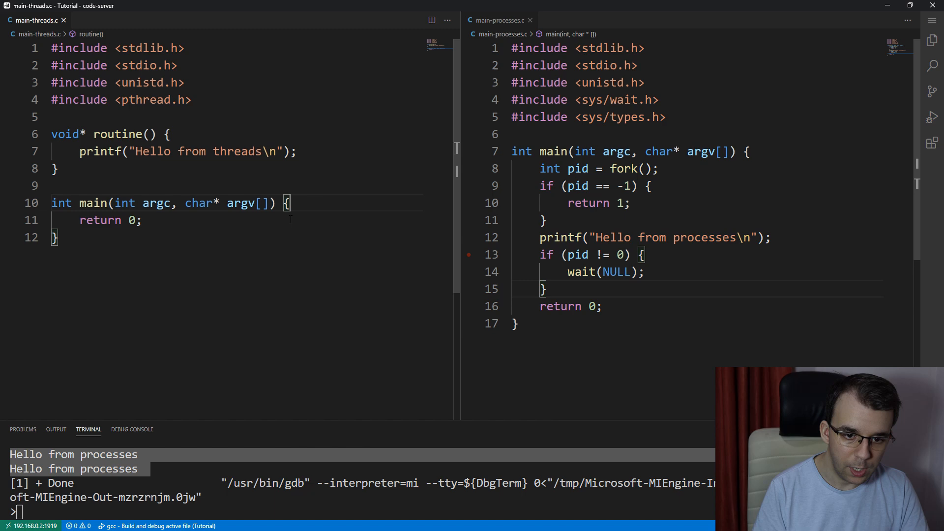
- Create pthread t1 on routine and join it, returning 1 and 2 on errors
type("pthread_")
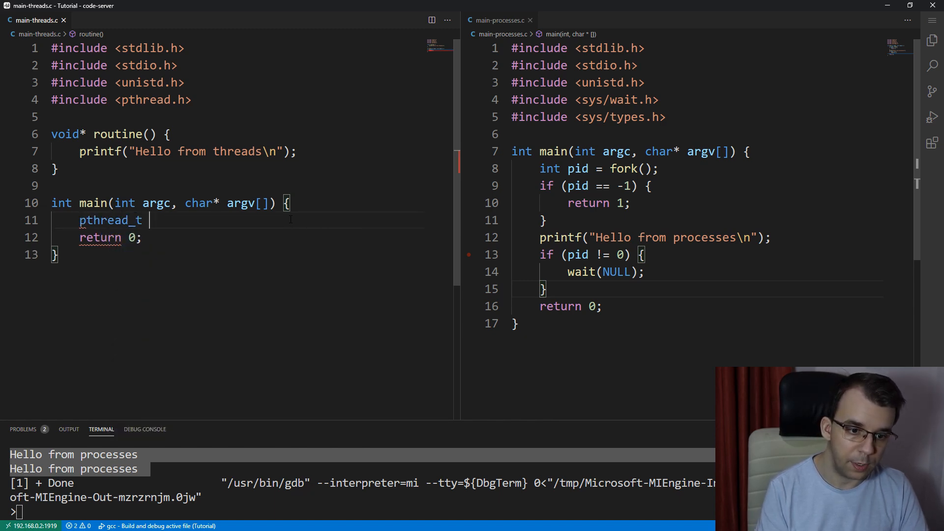
type("t1;")
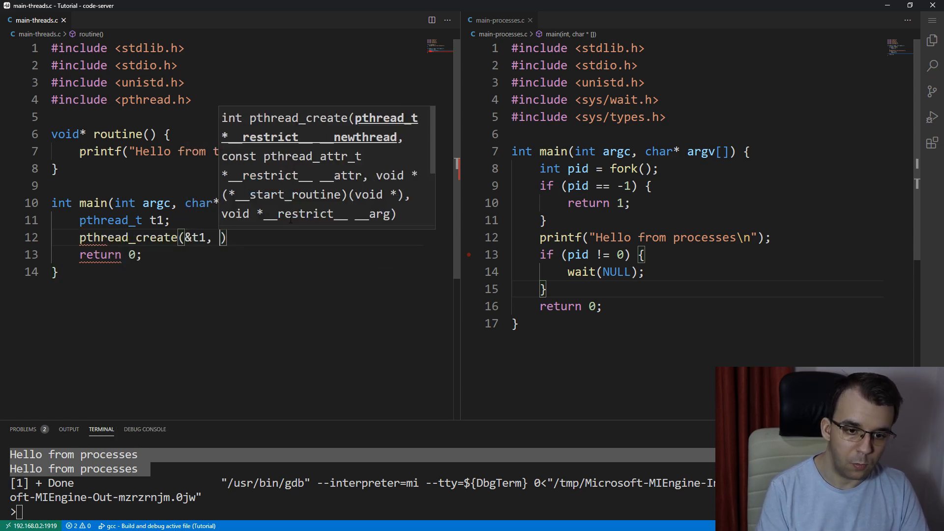
type("NULL, &")
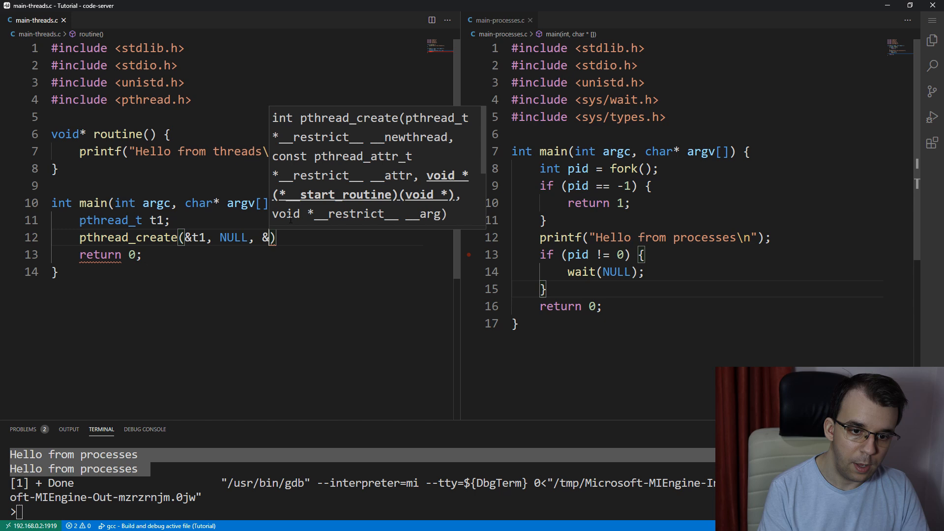
type("routine, NULL")
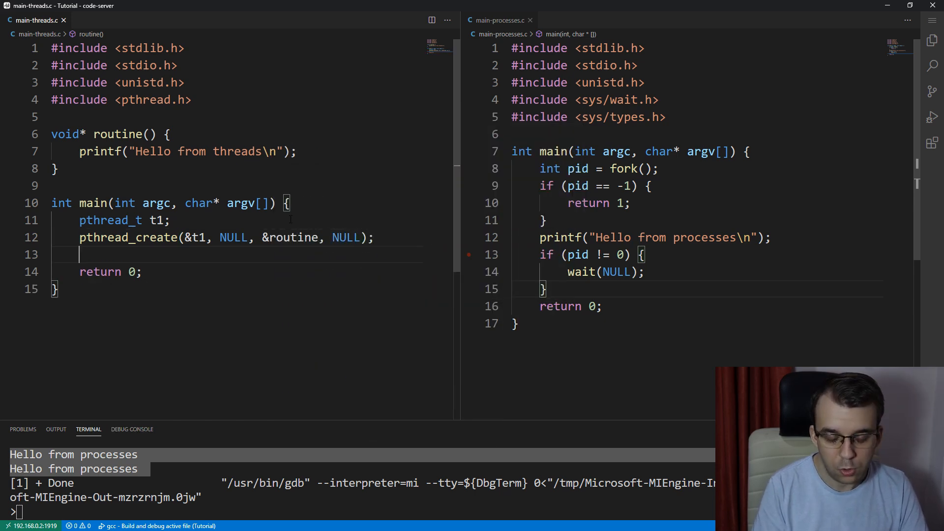
type("pthread_join(")
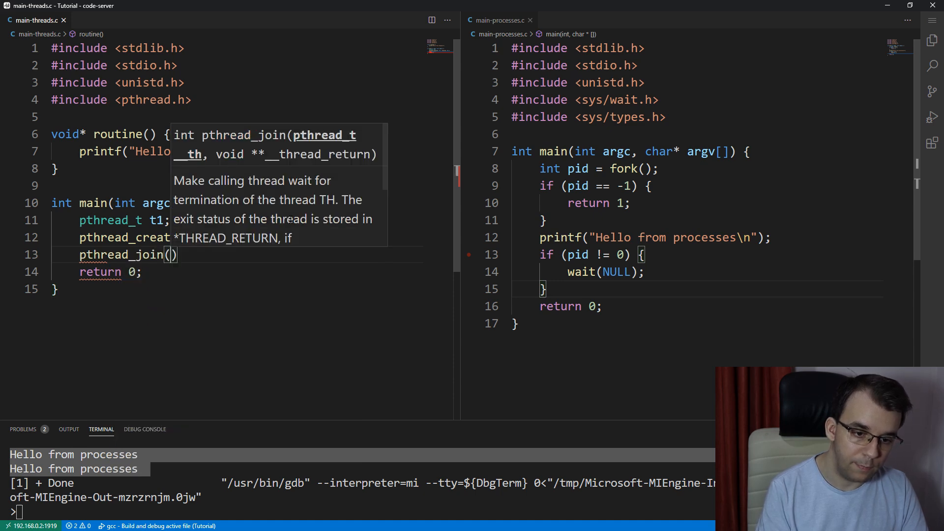
type("t1, NULL")
left_click(243, 237)
type("if (")
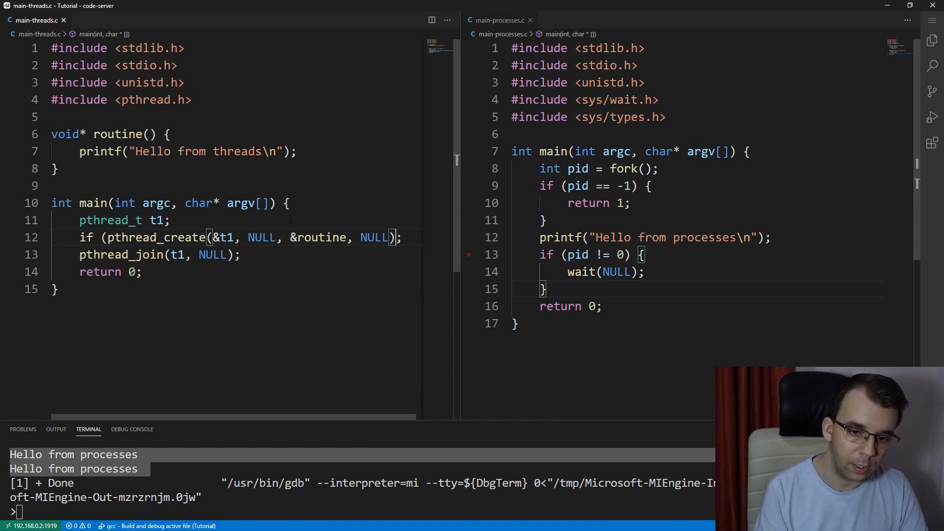
key("Backspace")
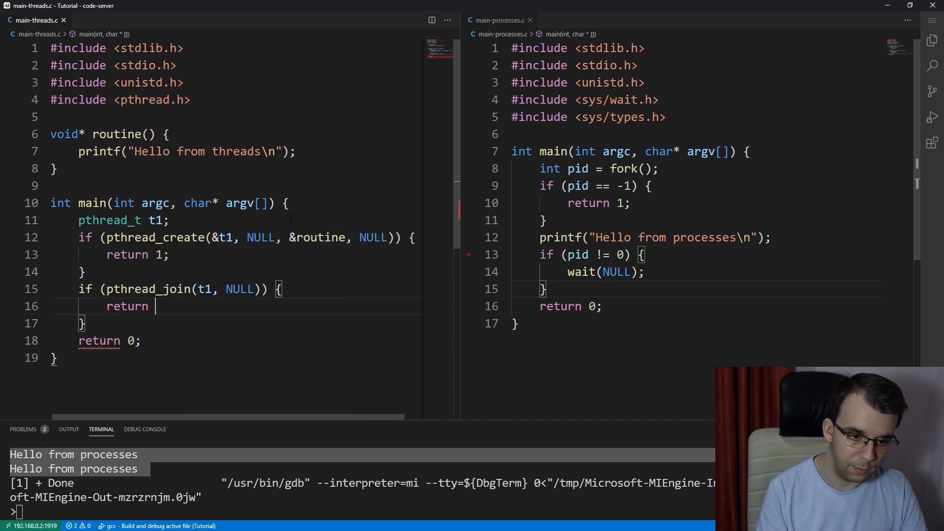
type("2;")
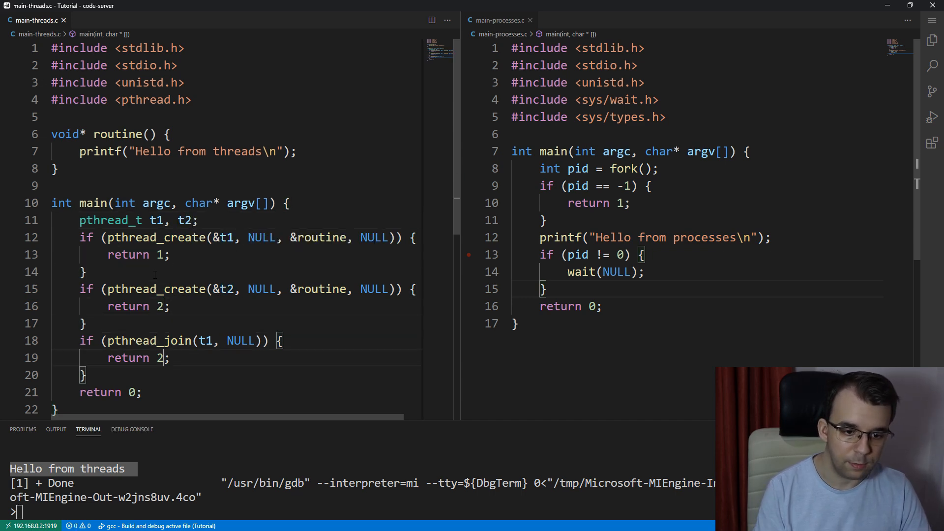
- Renumber the duplicated t2 create/join error returns to 3 and 2
type("3")
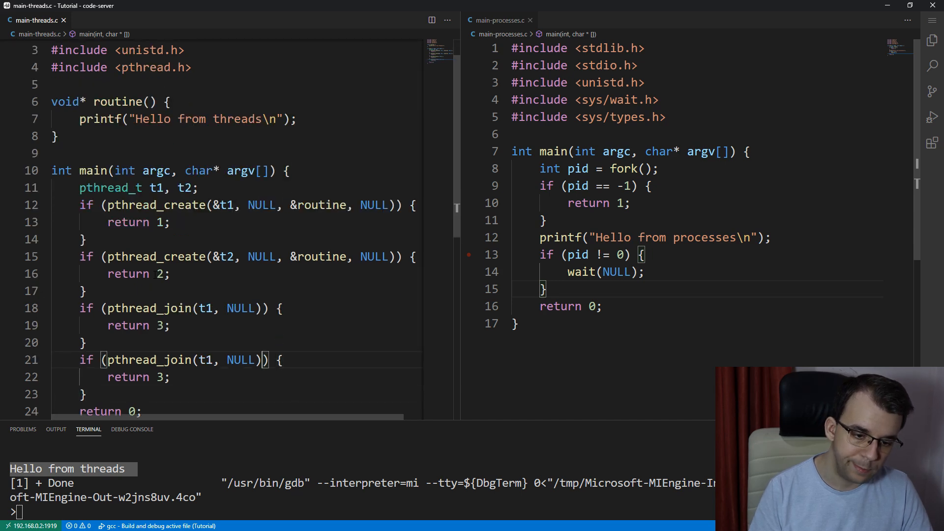
type("2")
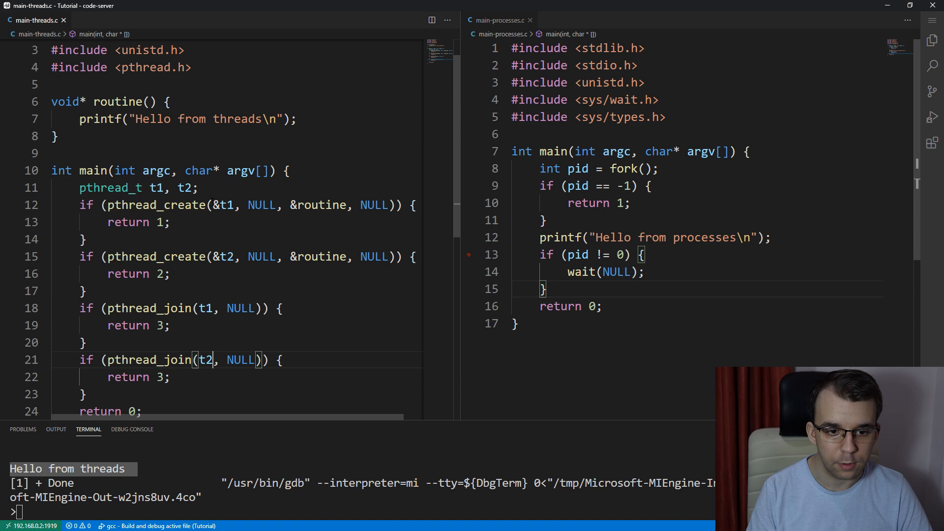
double_click(320, 205)
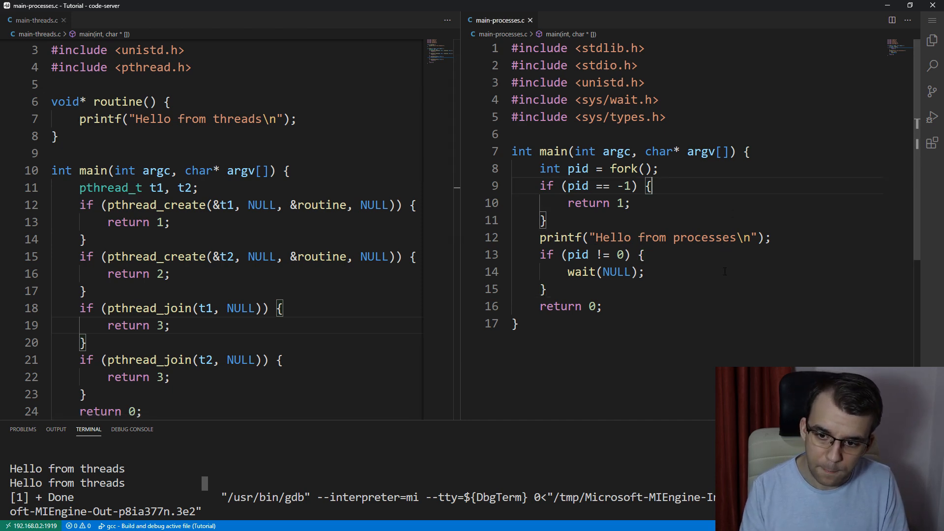
- Make the processes printf "Process id %d\n" with getpid() and run it
double_click(662, 237)
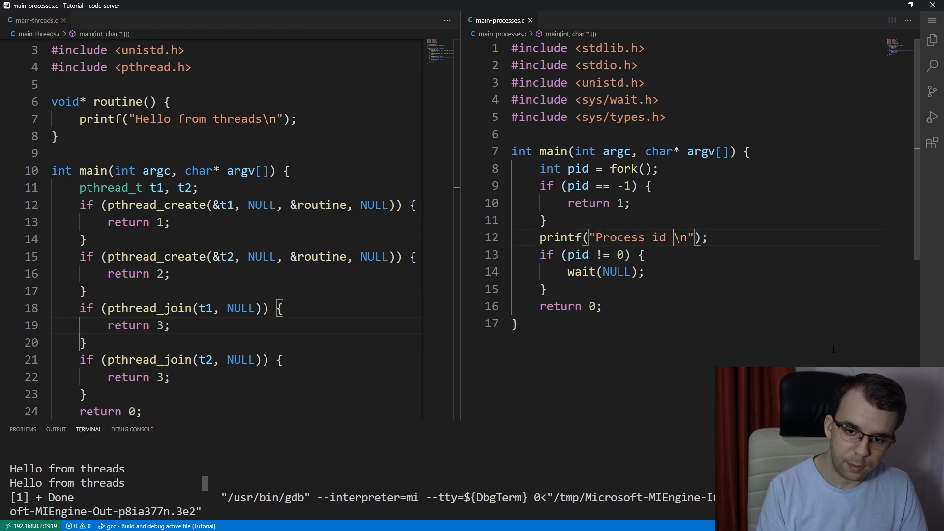
type("%d\\n\",")
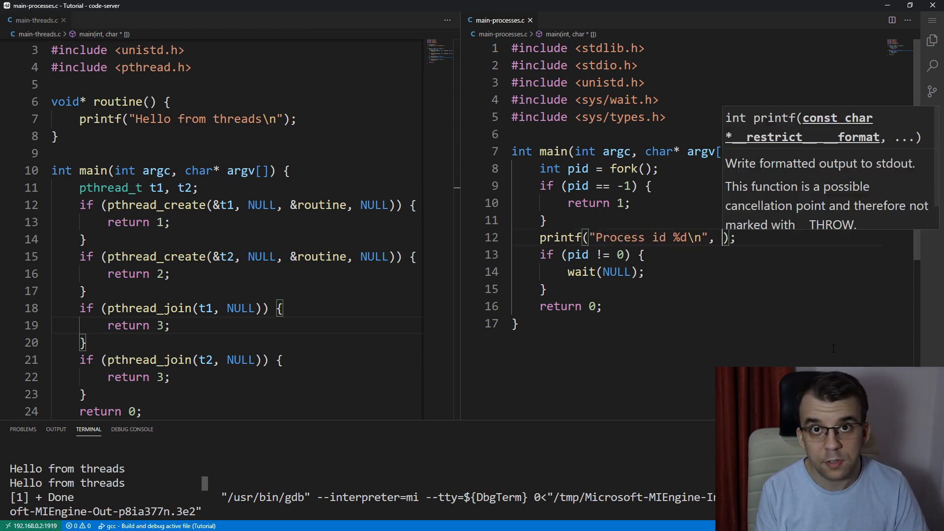
type("getpid(")
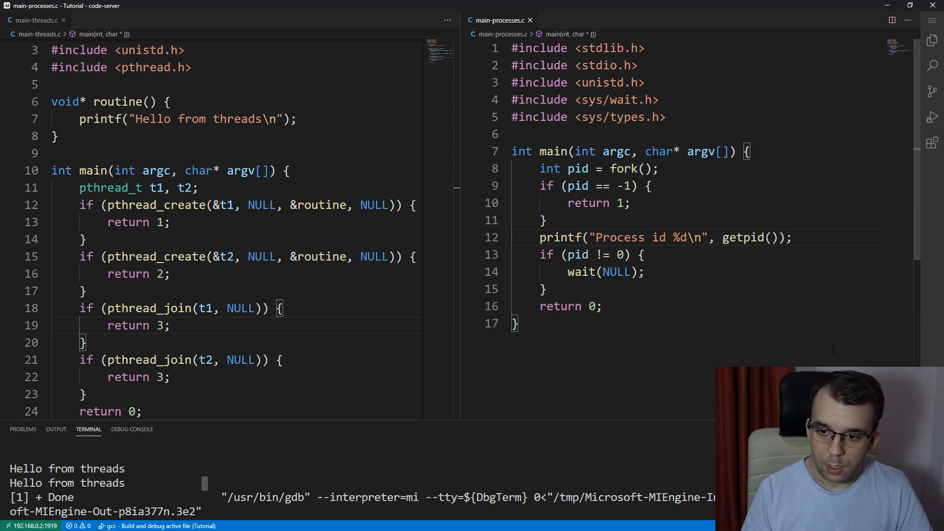
left_click(645, 254)
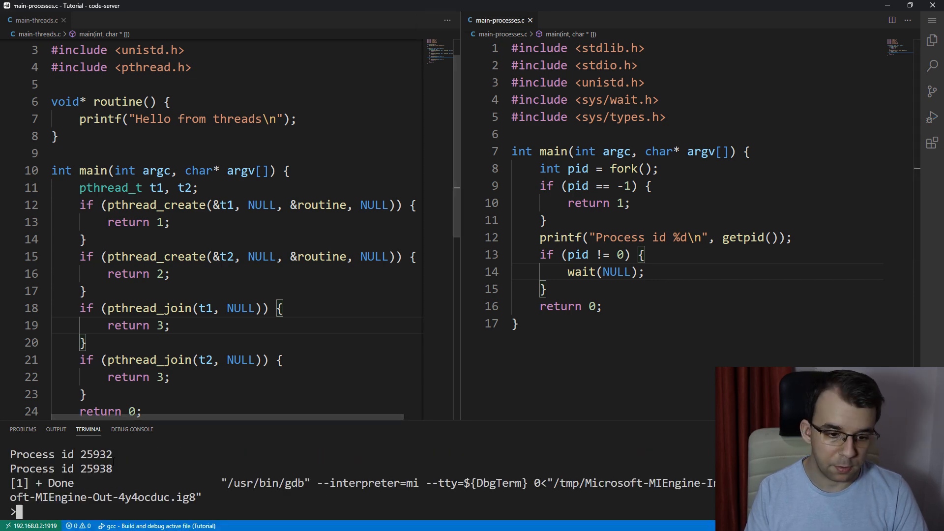
double_click(95, 454)
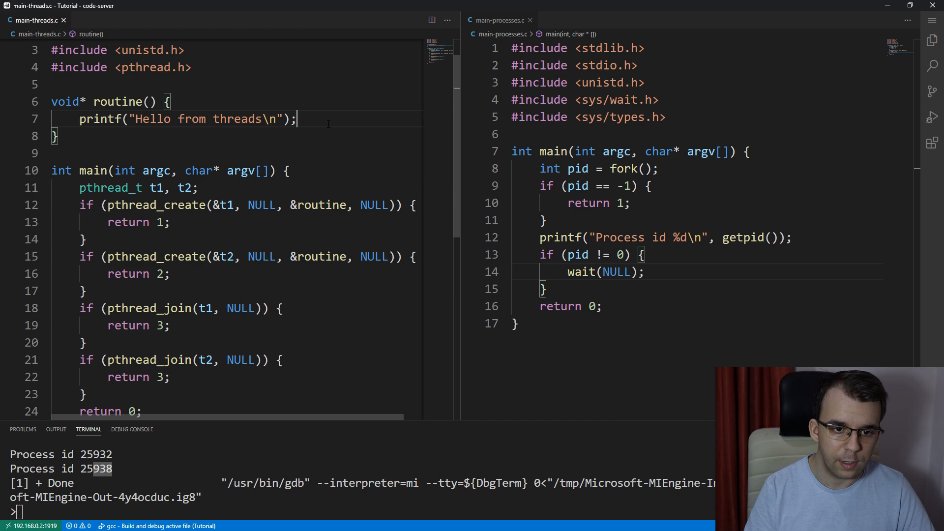
- Make the thread routine printf "Process id %d\n" with getpid()
double_click(197, 119)
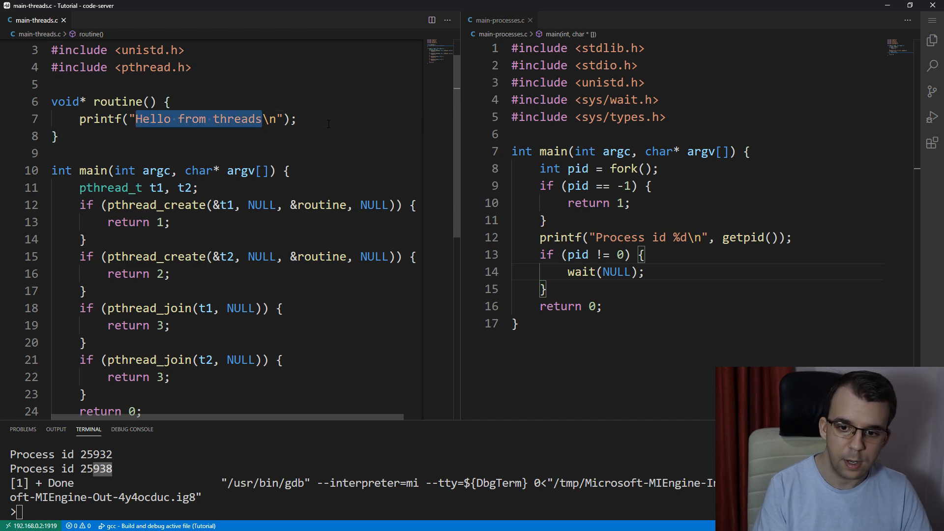
type("Process")
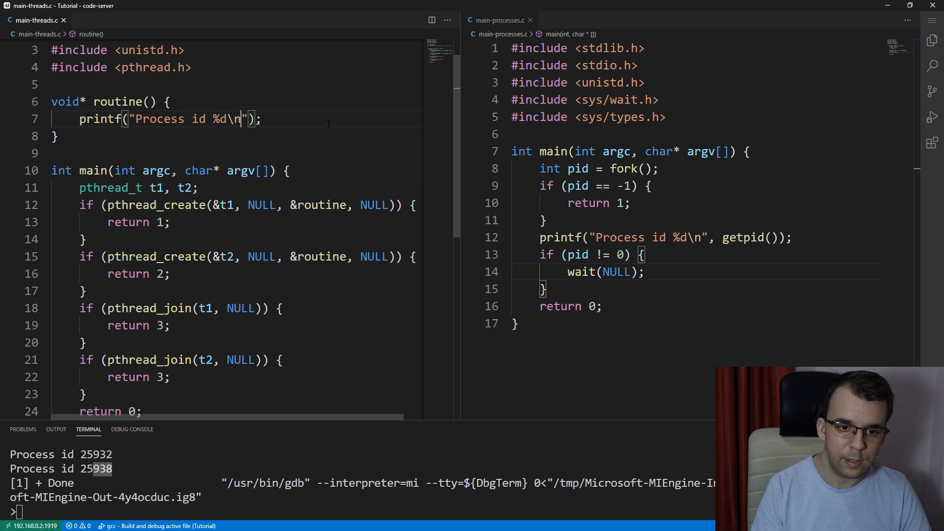
type(", getpid()")
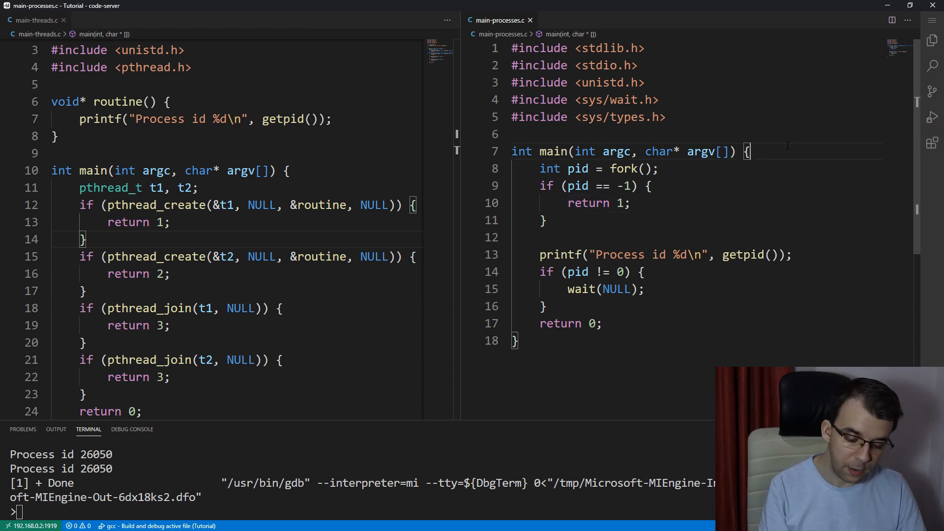
- In main-processes.c declare int x = 2, increment x in the child, sleep(2), then printf "Value of x: %d"
type("int x = 2;")
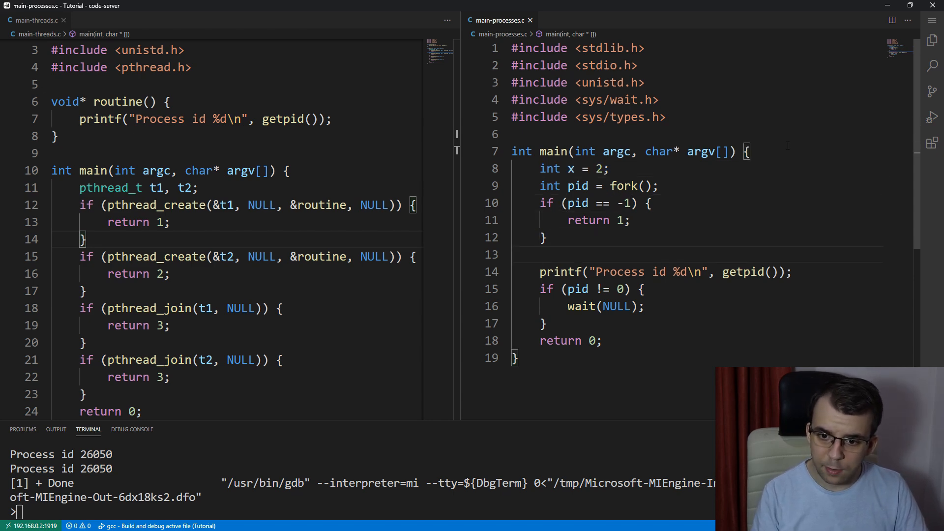
type("if (pid == 0) {")
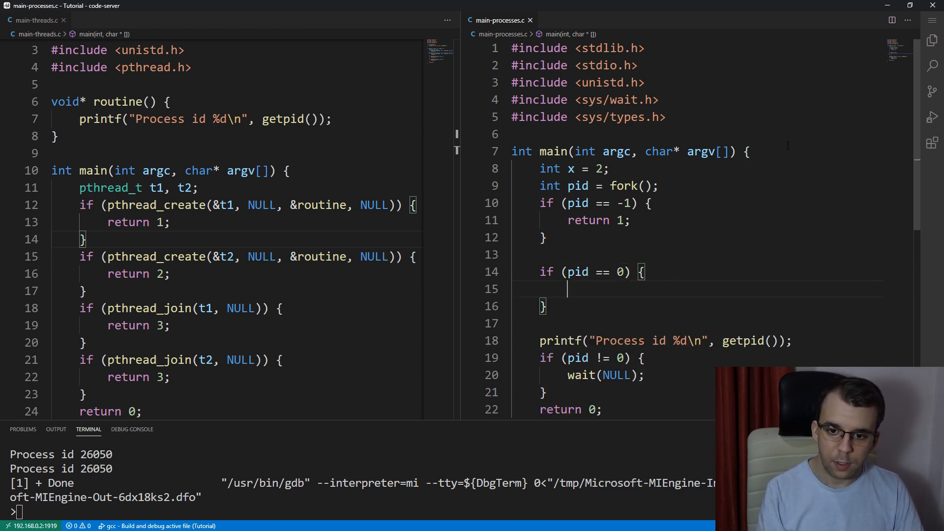
type("x++;")
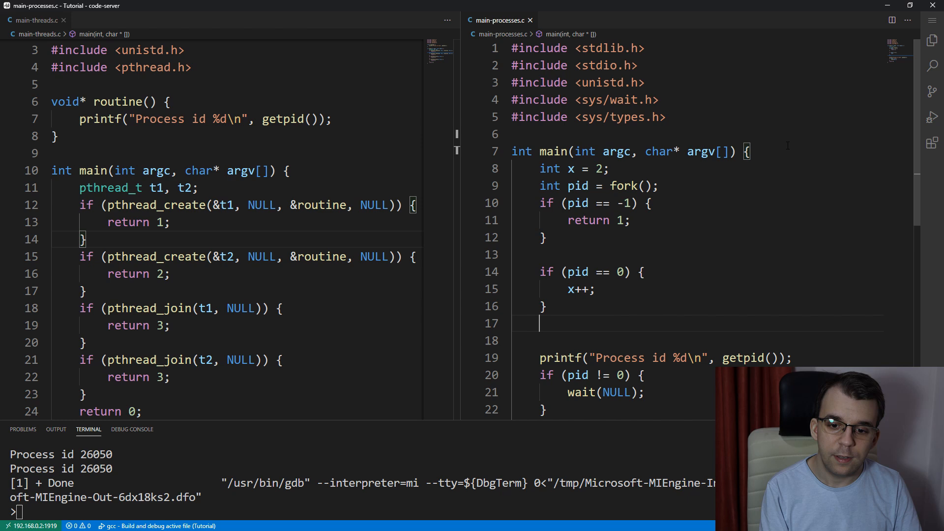
type("sleep(2);")
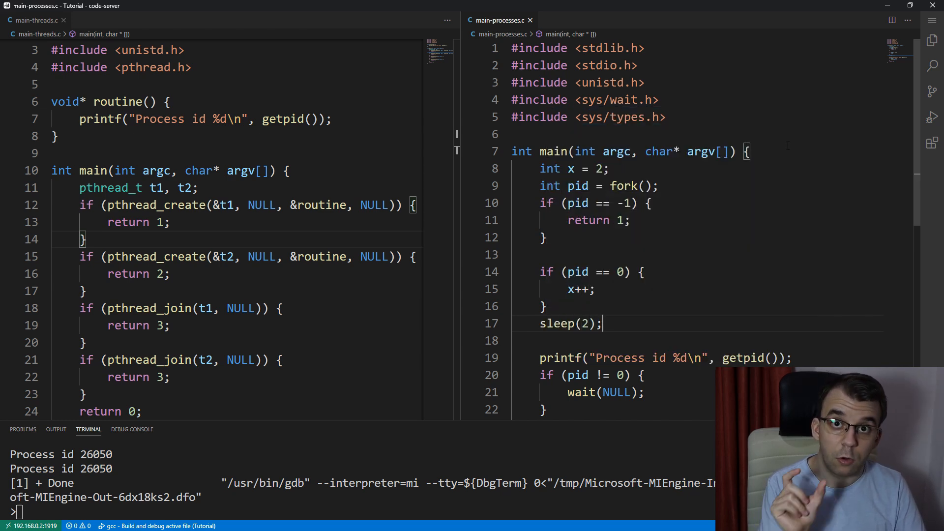
type("p")
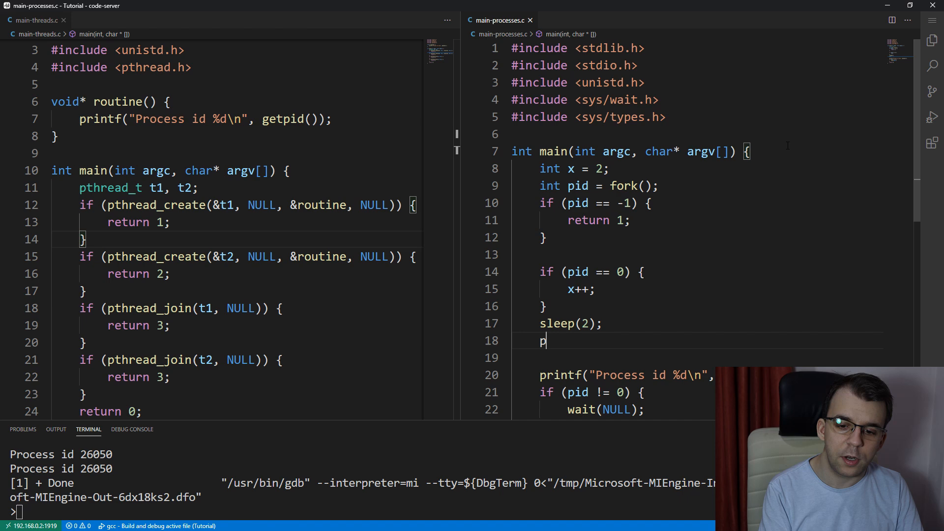
type("rintf(\"Valu")
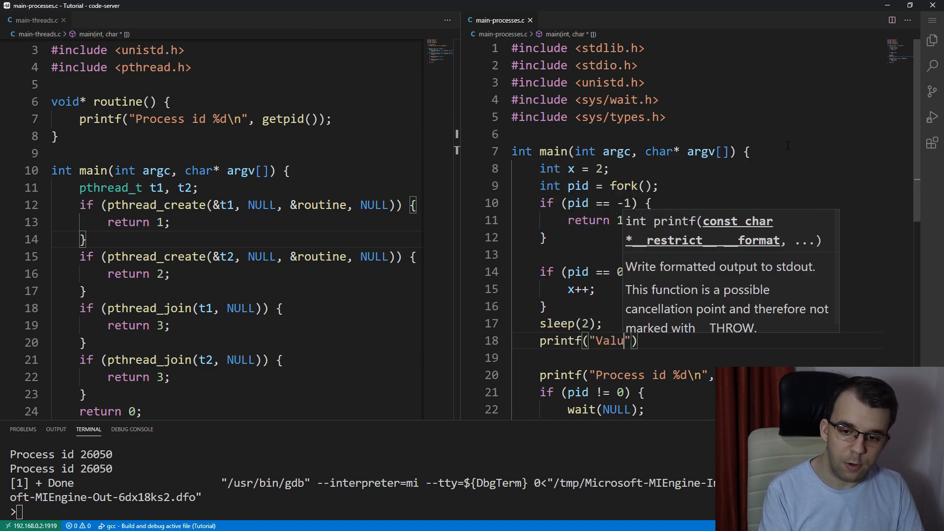
type("e of x\\n\",")
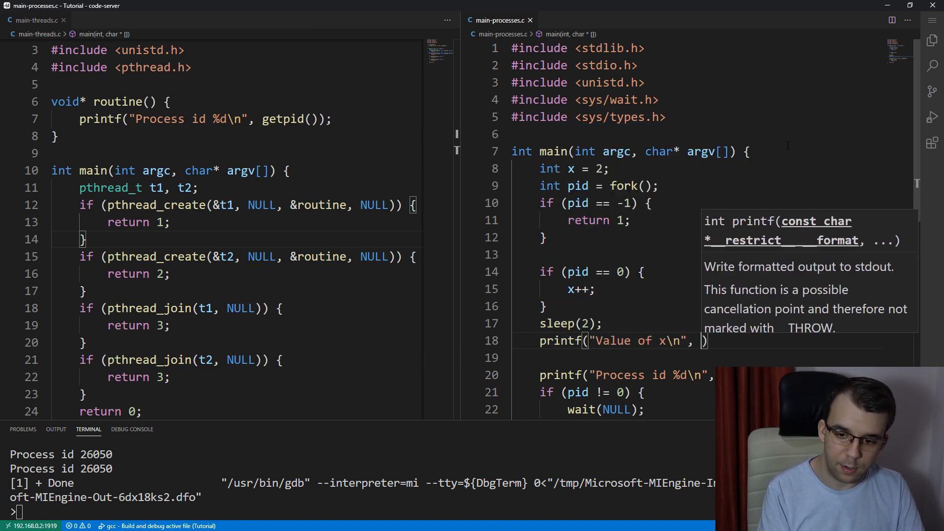
type(": %")
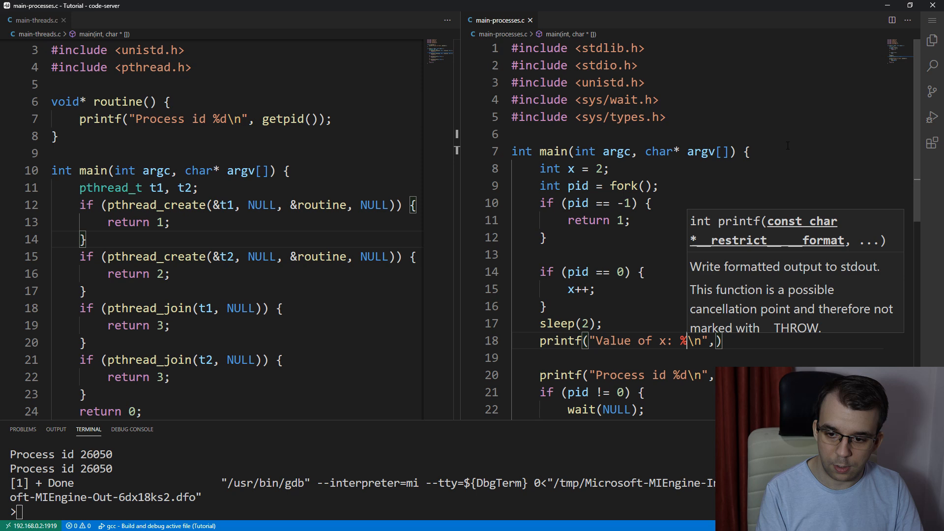
type("x")
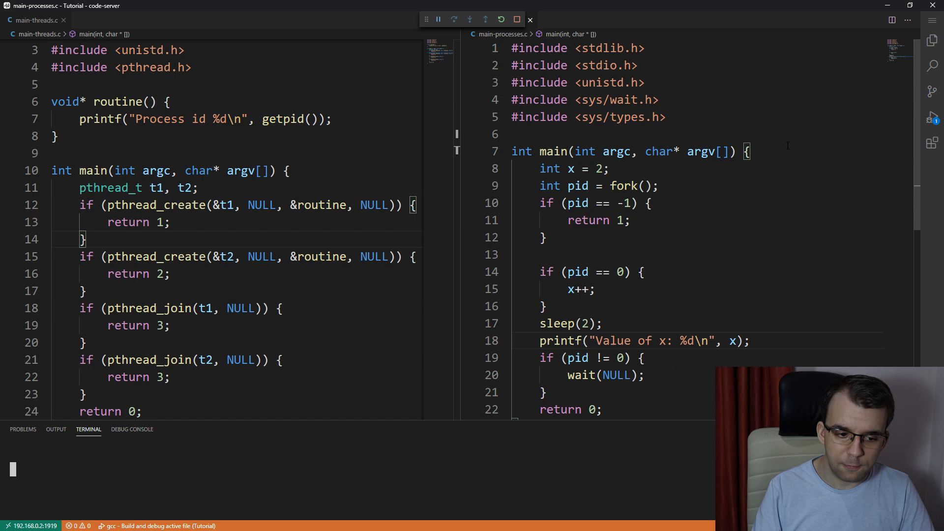
- Run the processes program, review the x = 2 declaration, and move to the threads file
left_click(516, 19)
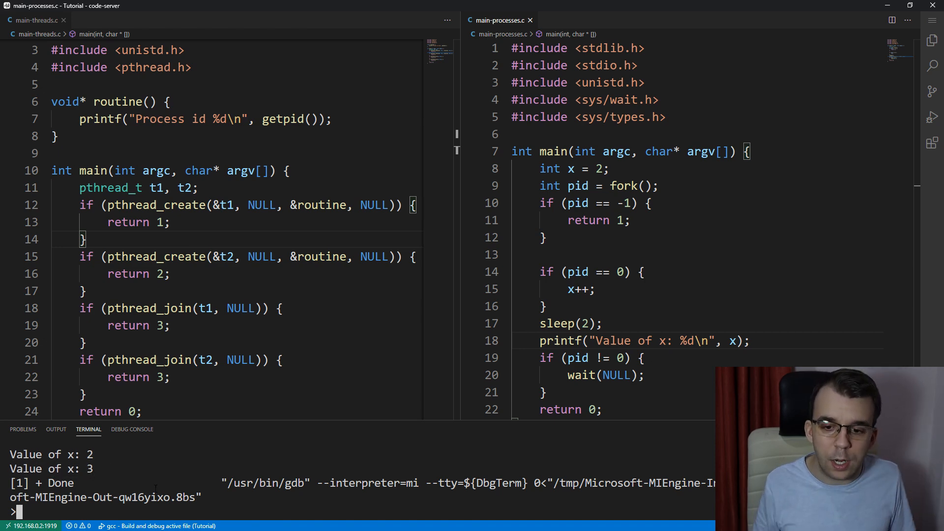
double_click(579, 289)
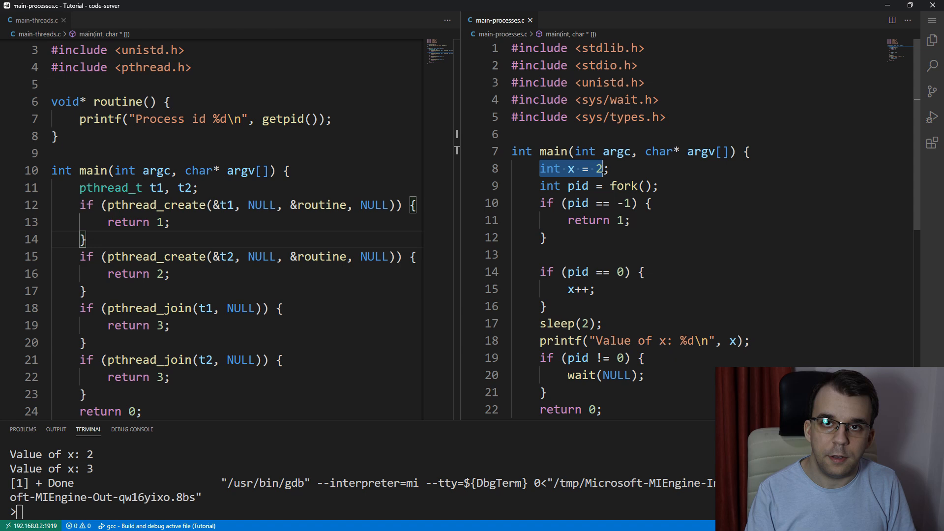
left_click(545, 237)
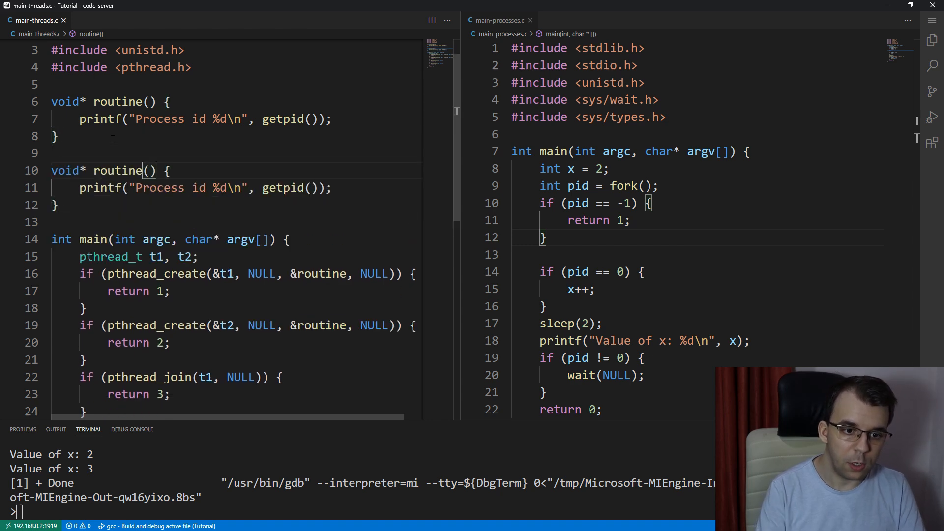
- Point t2 at routine2 and add a global int x = 2 in main-threads.c
type("2")
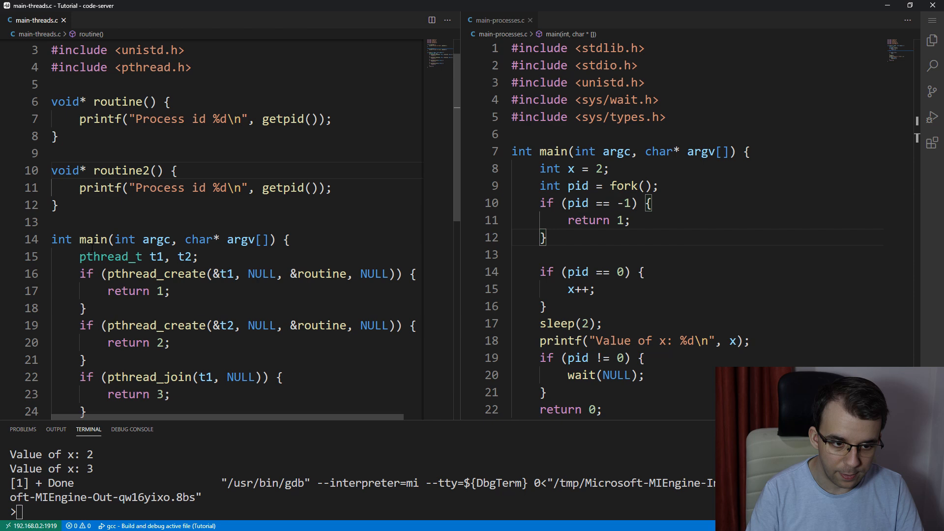
double_click(227, 326)
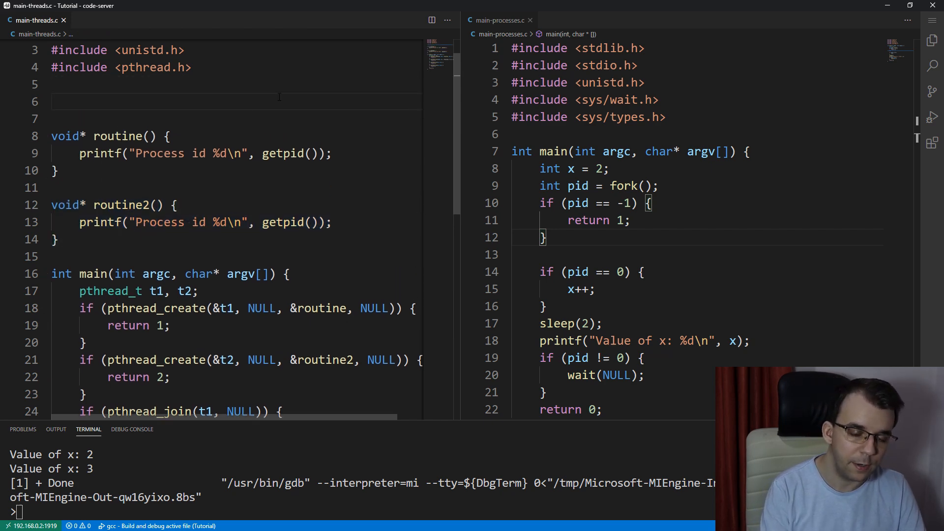
type("int x = 2;")
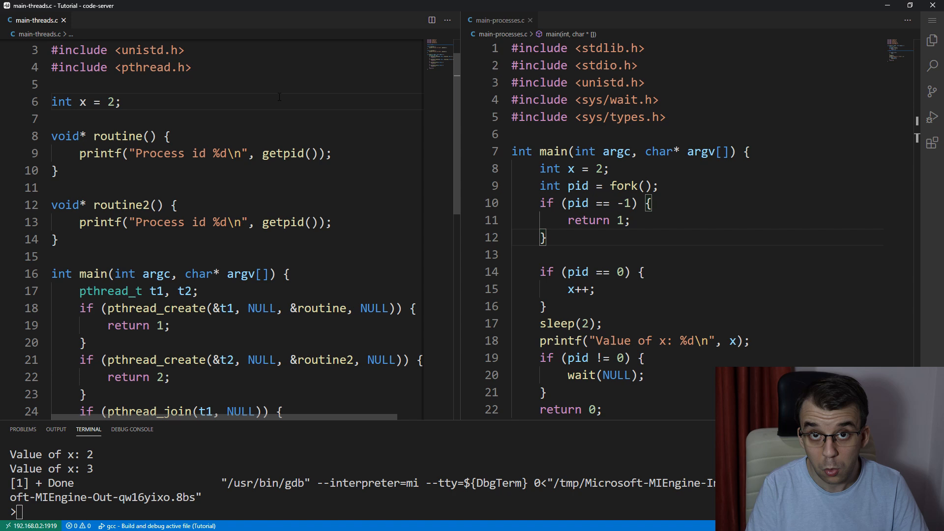
- Make routine do x++ then printf "Value of x: %d\n", and routine2 print x the same way
triple_click(204, 154)
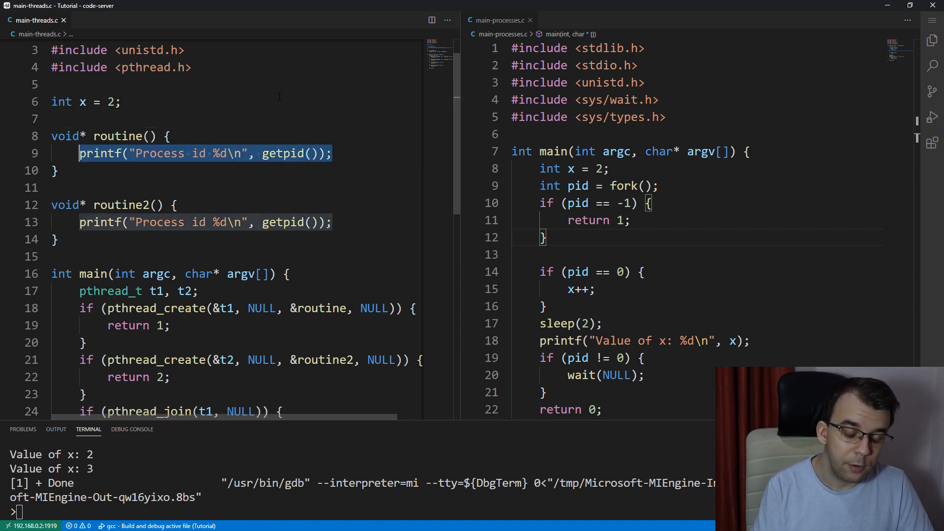
type("x++;")
type("sleep(2);")
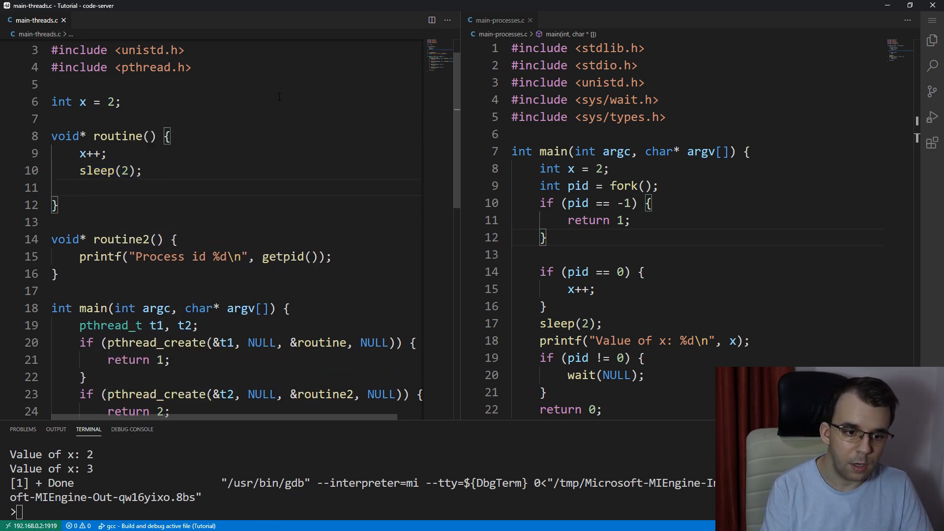
type("printf")
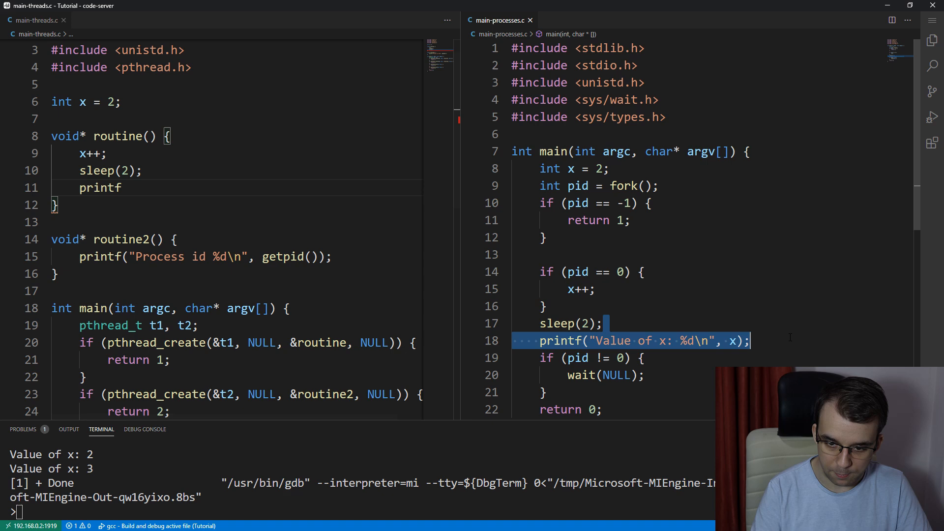
double_click(100, 187)
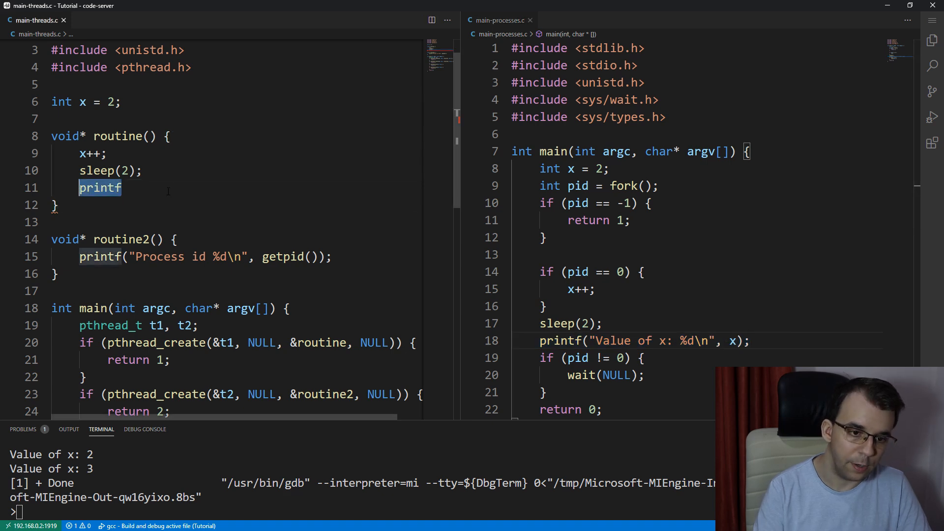
type("(\"Value of x: %d\\n\", x);")
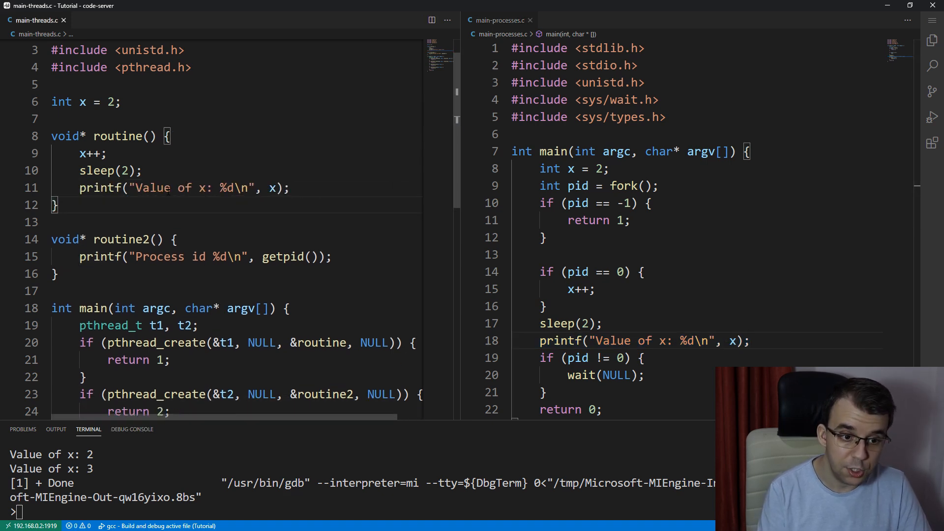
triple_click(184, 187)
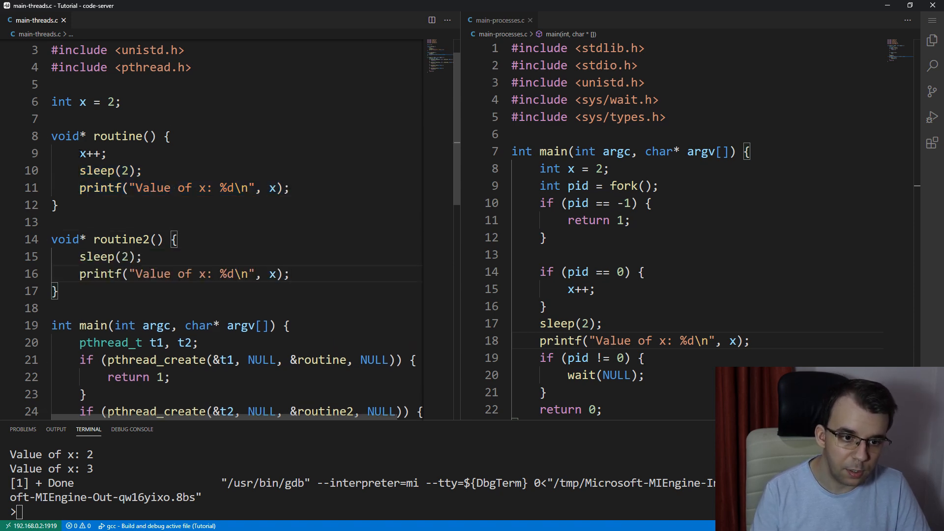
double_click(90, 153)
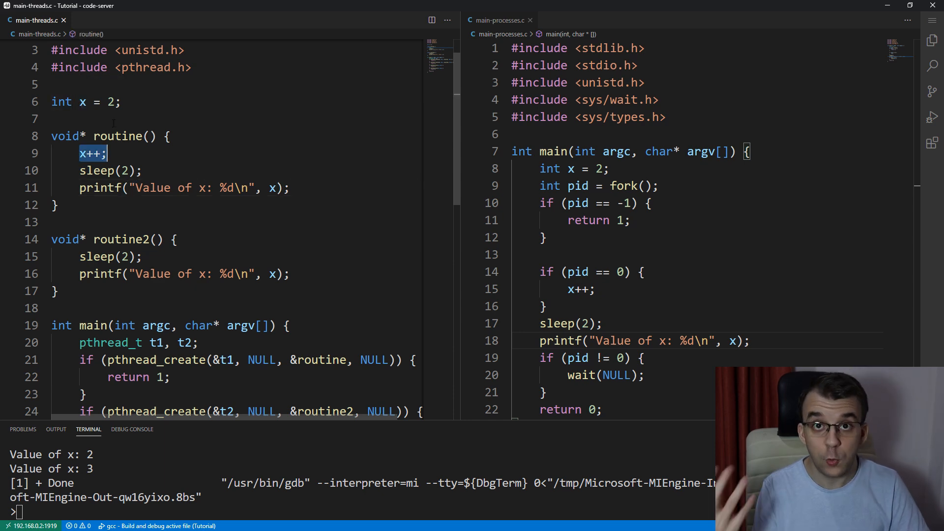
scroll("up", 3)
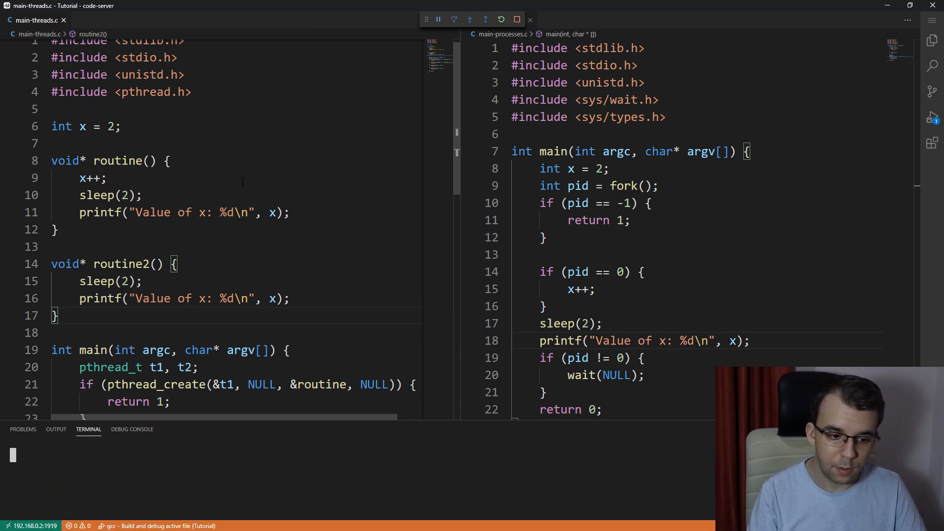
mouse_move(238, 271)
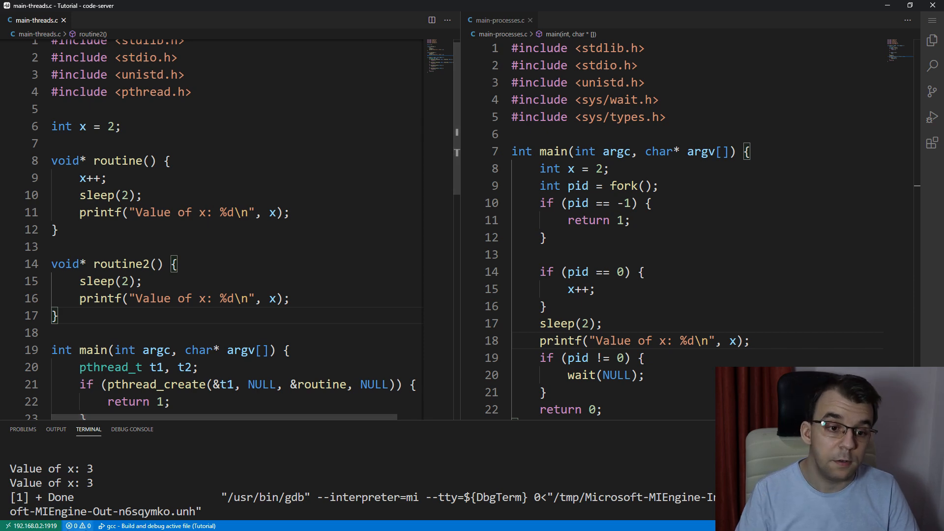
- Review routine2 and the uses of shared x after the run prints Value of x: 3 twice
left_click(79, 178)
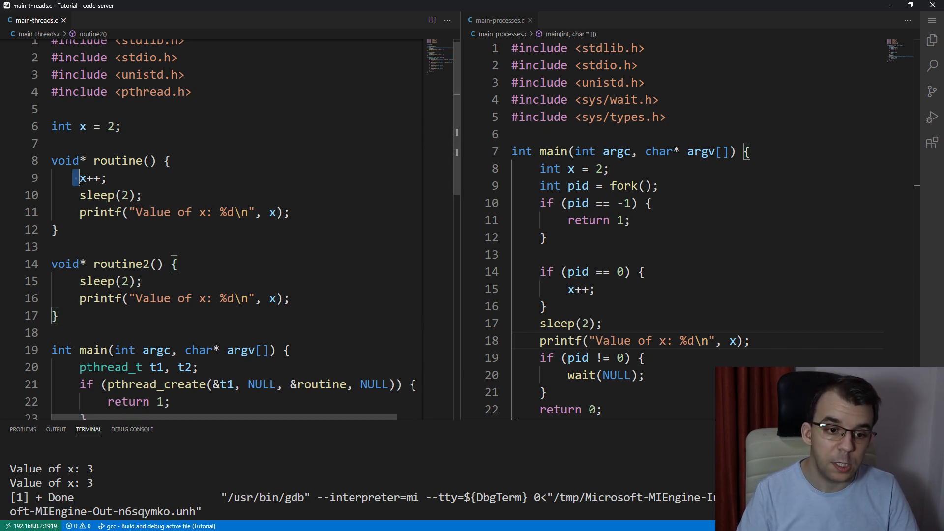
double_click(91, 178)
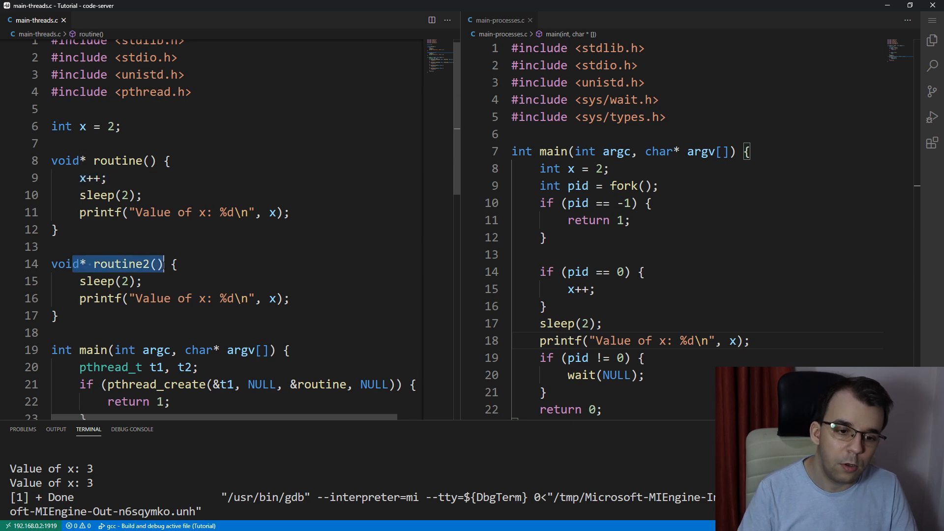
double_click(97, 280)
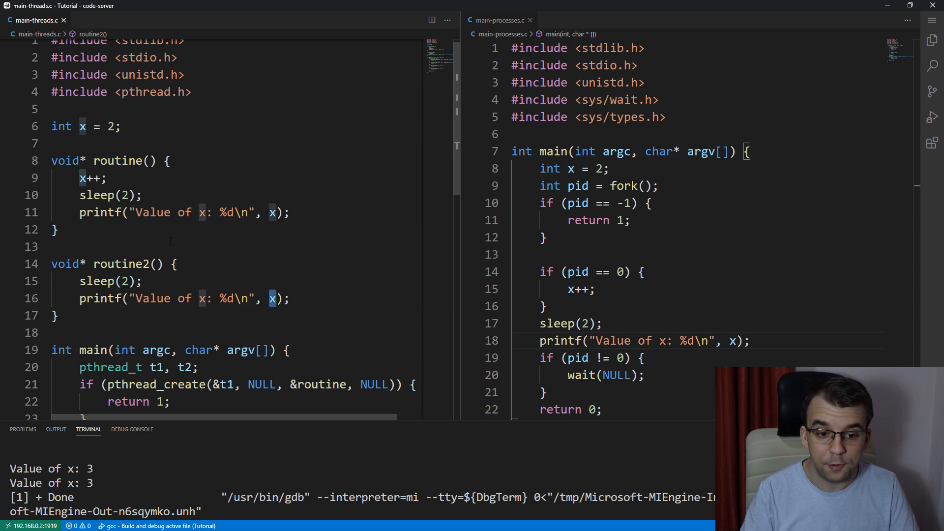
left_click(83, 126)
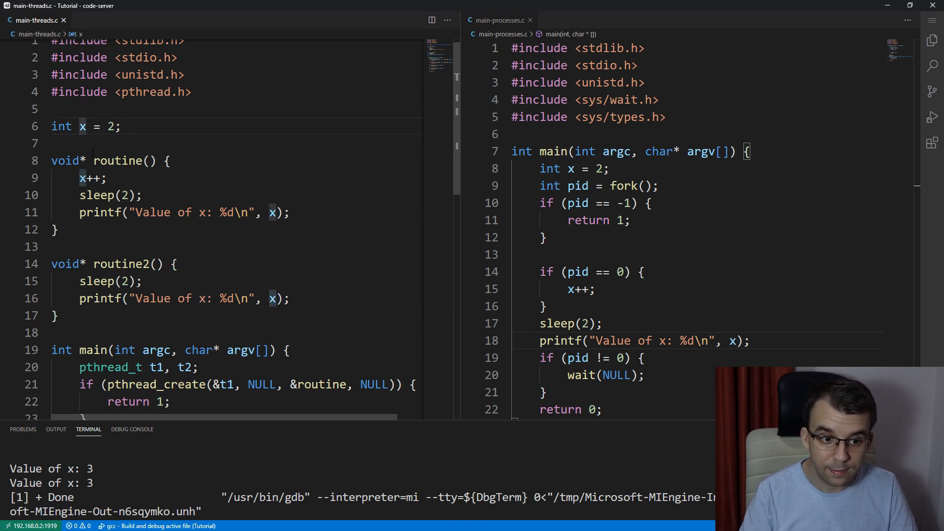
double_click(89, 178)
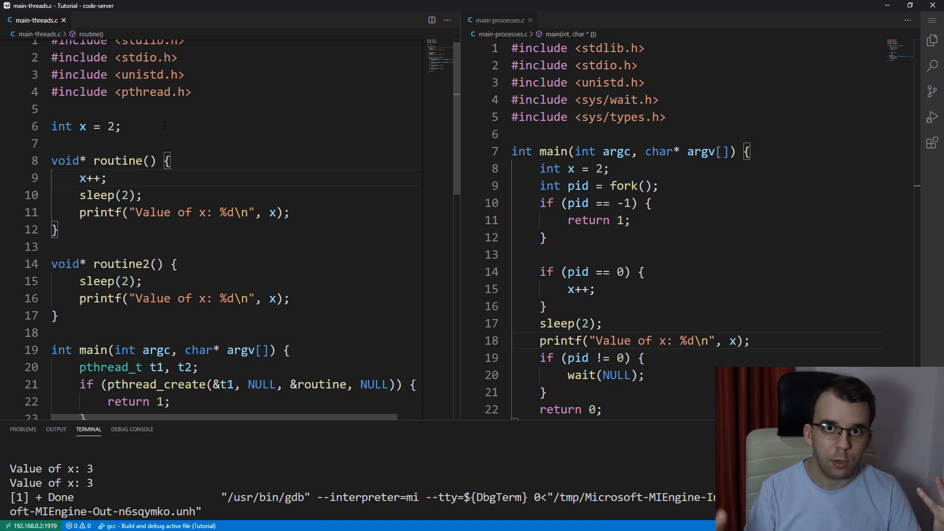
- Change routine's x++ to x += 5 and rerun so both threads print Value of x: 7
double_click(83, 125)
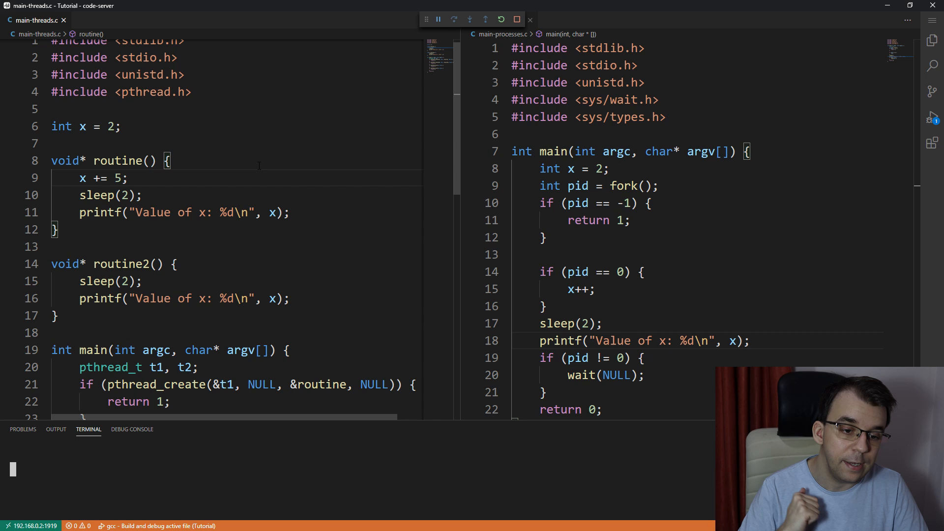
left_click(517, 20)
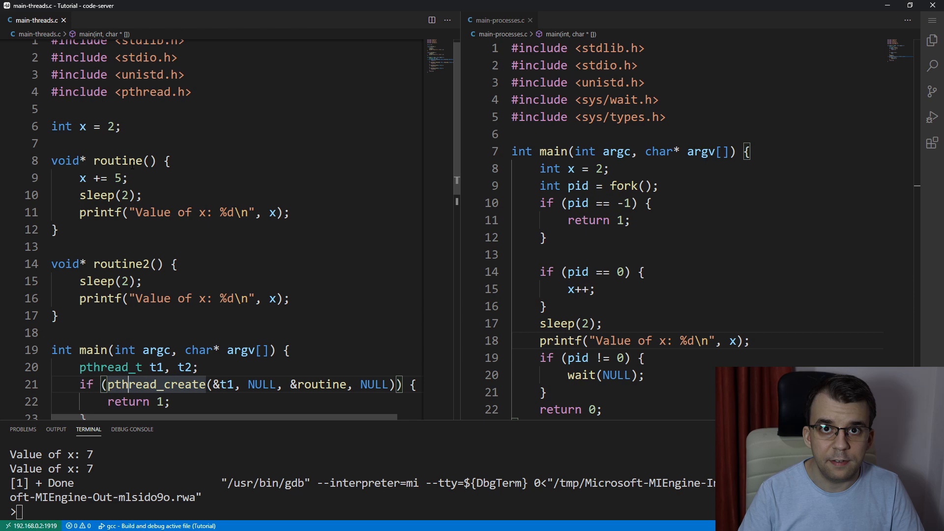
mouse_move(114, 161)
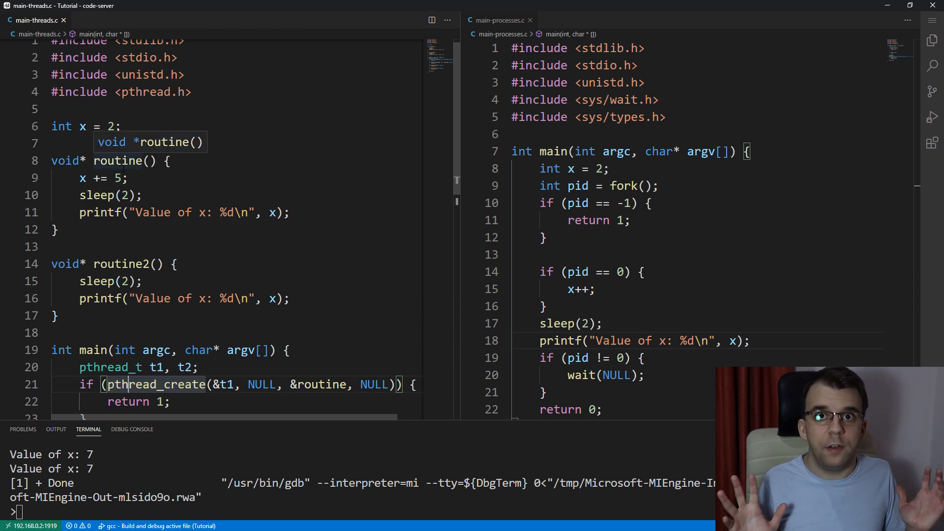